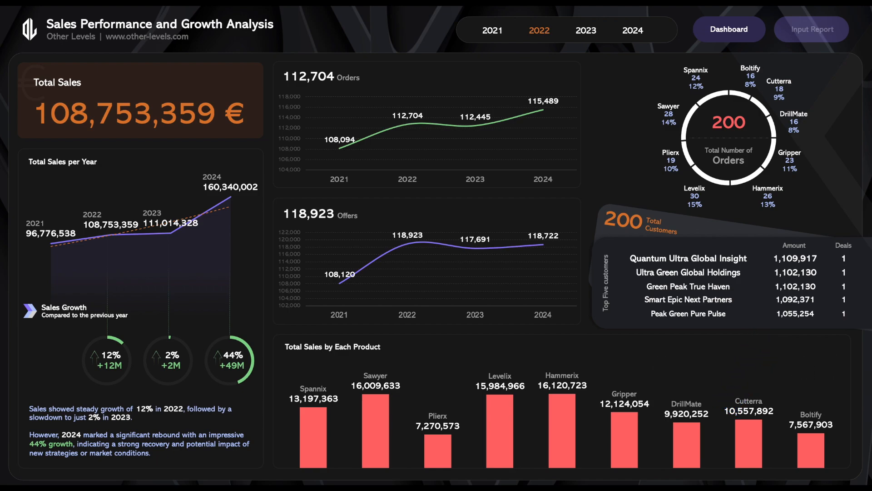
Step: Toggle the dashboard to 2023 and back to 2022, then show the Input Report sheet
click(585, 30)
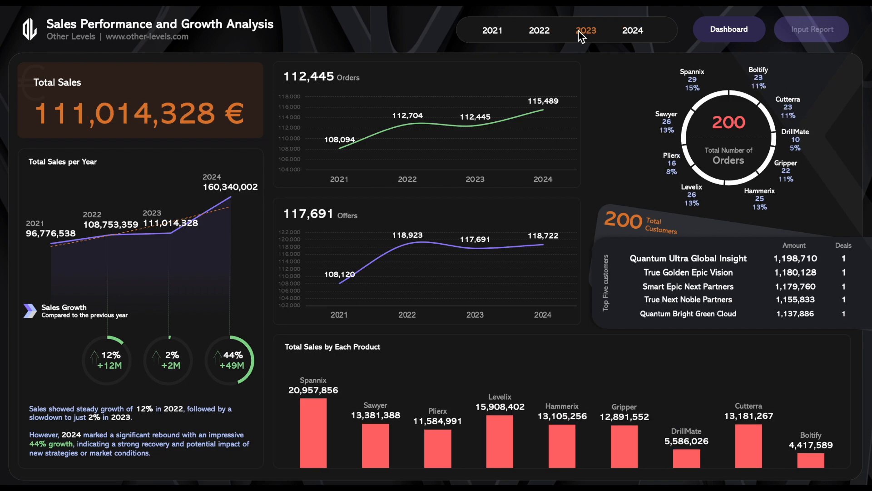
click(537, 30)
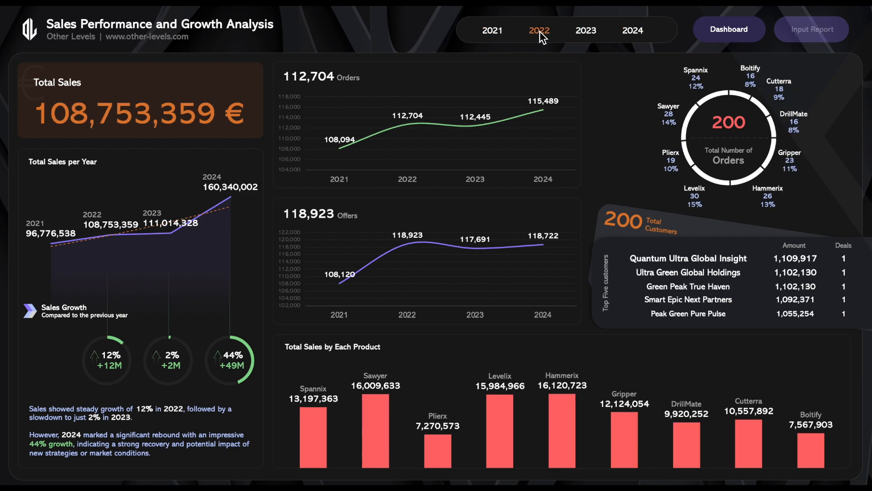
click(811, 29)
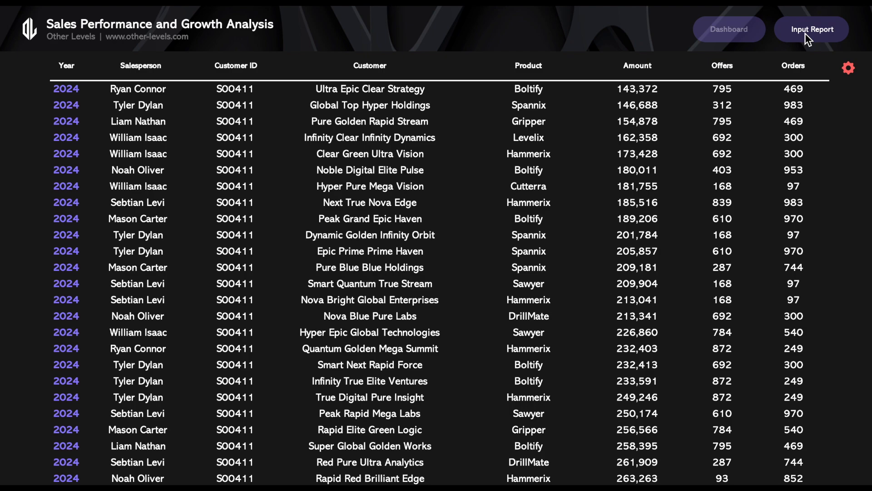
Step: Display the Other Levels Project Performance Management Dashboard page and scroll down through it
click(729, 30)
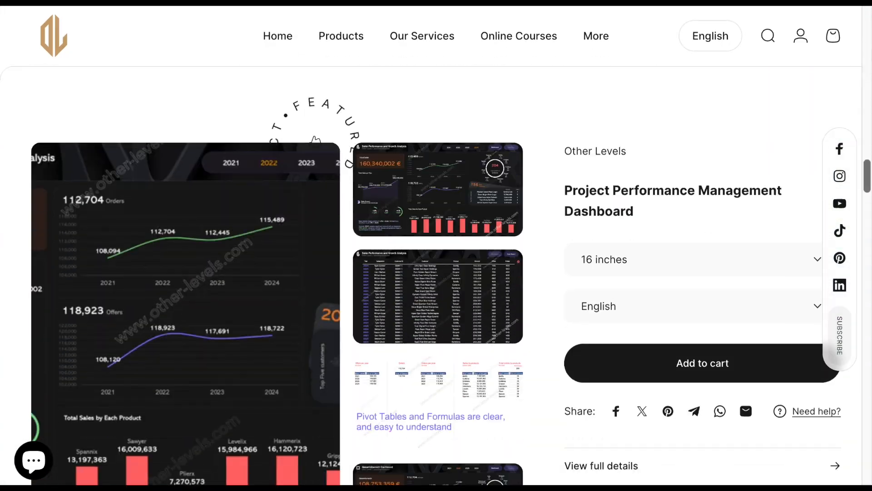
scroll(down, 3)
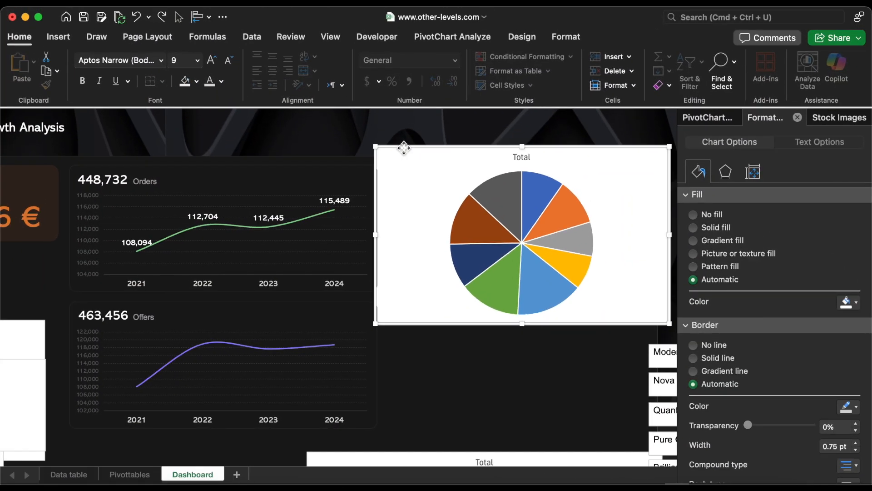
mouse_move(697, 223)
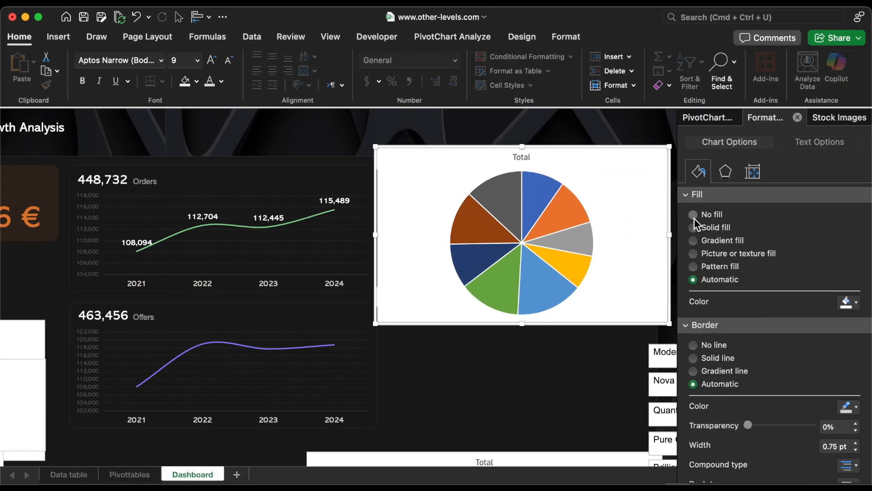
Step: Remove the chart area background and give the pie slices 2 pt solid outlines
click(694, 214)
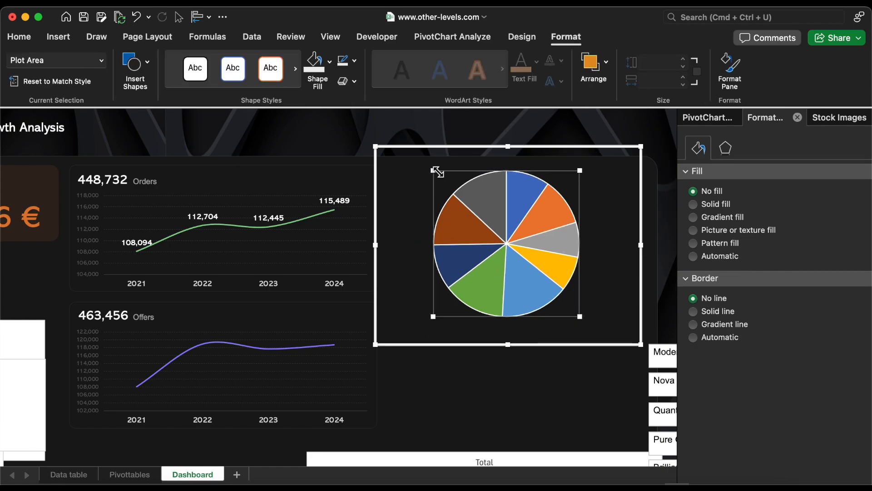
click(135, 62)
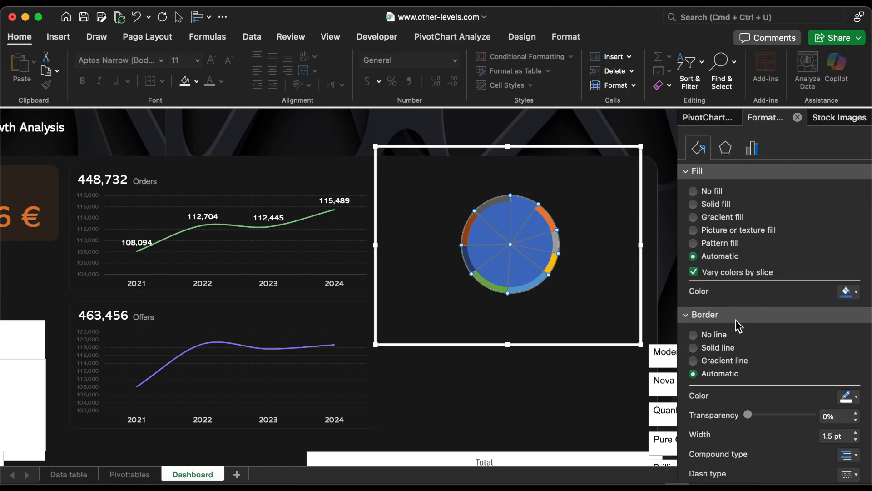
click(848, 291)
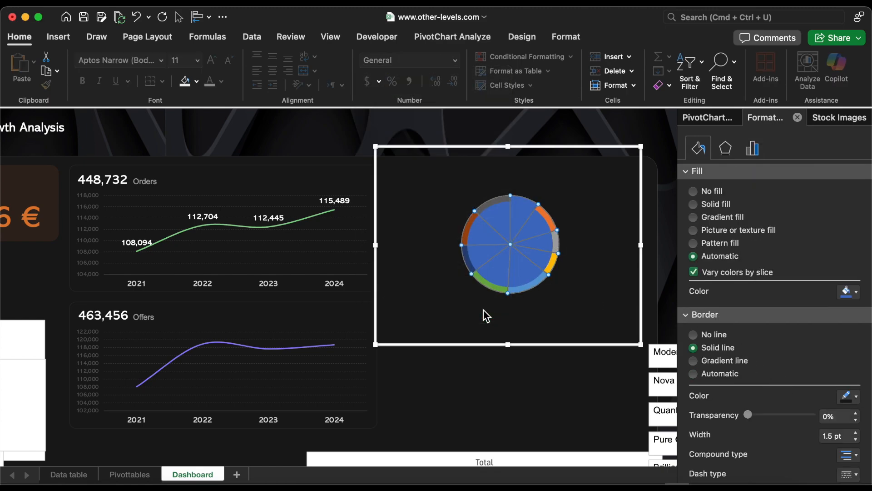
click(857, 433)
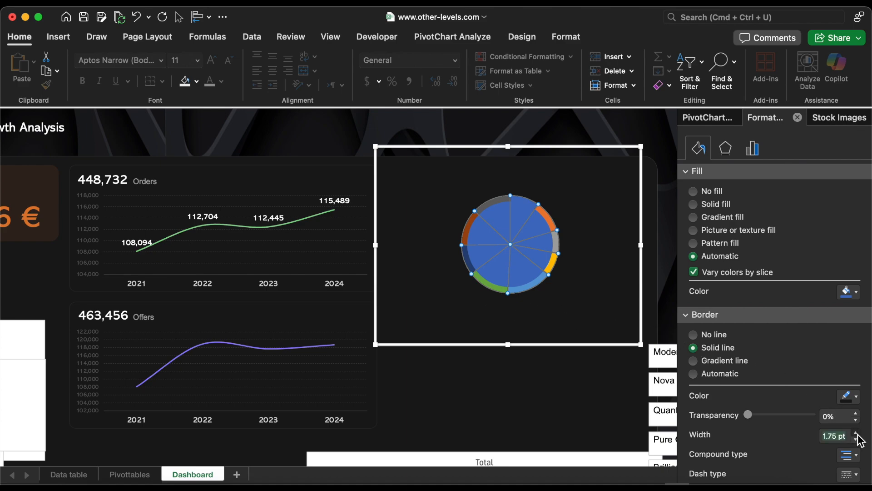
click(857, 433)
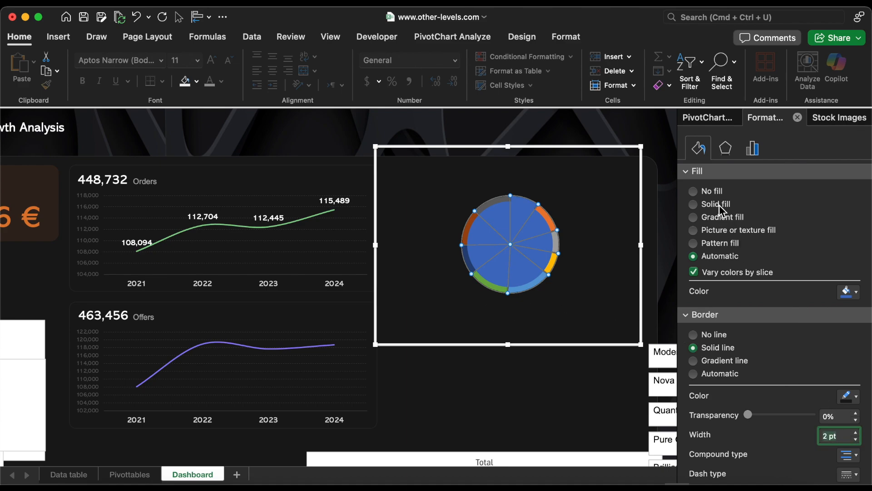
Step: Give the pie slices a solid dark fill colour
click(717, 204)
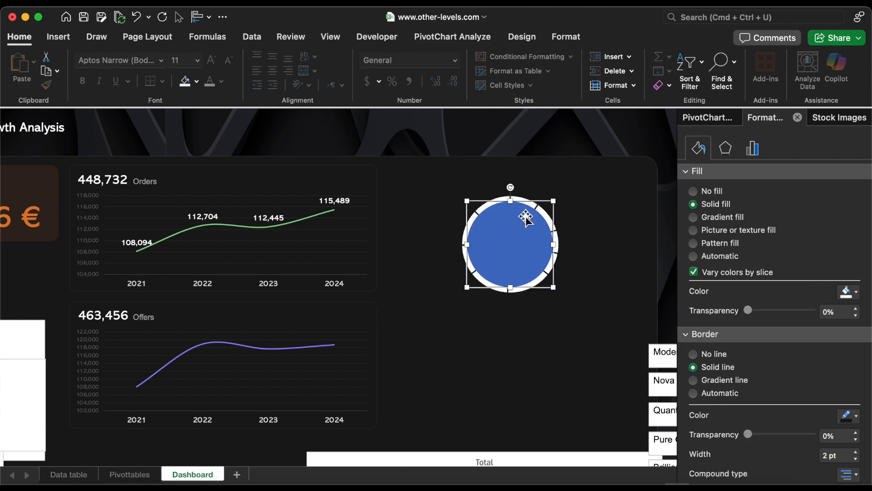
click(509, 242)
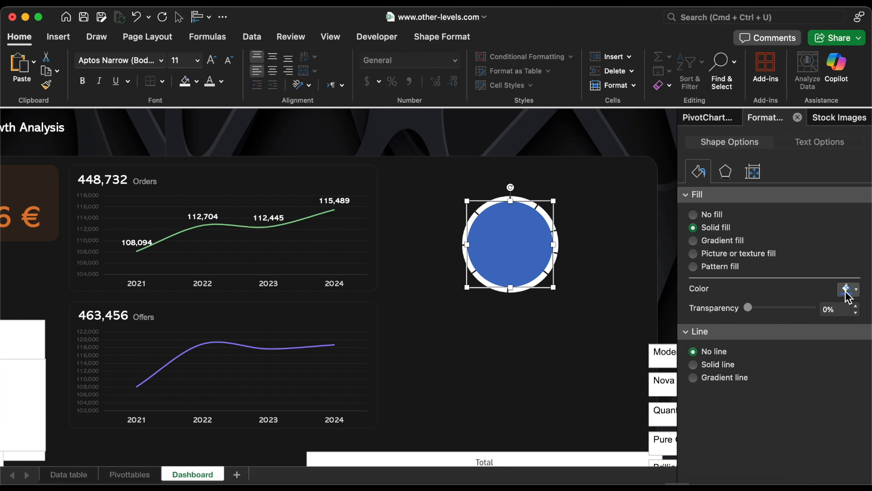
click(846, 289)
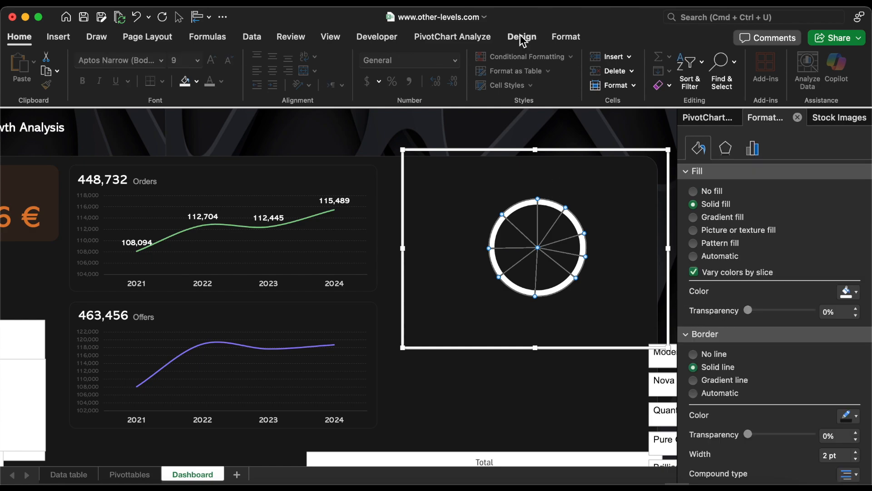
Step: Add Outside End data labels to the pie and set their font to Abadi
click(521, 37)
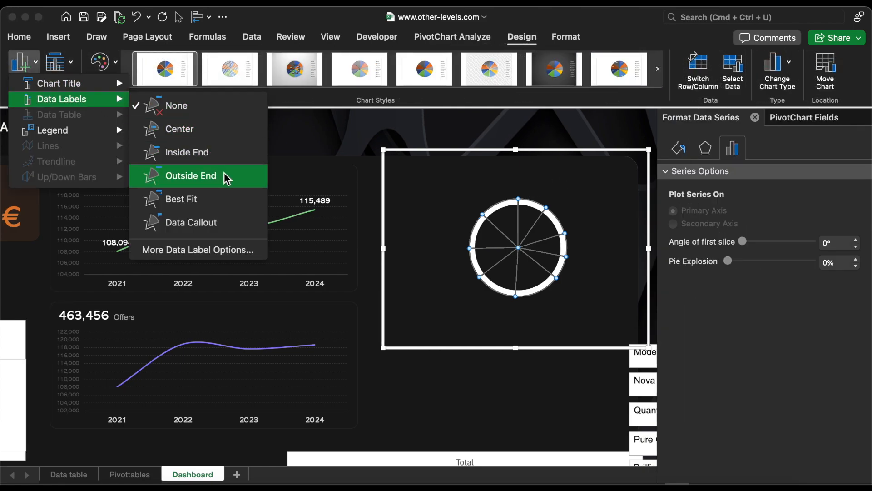
click(192, 176)
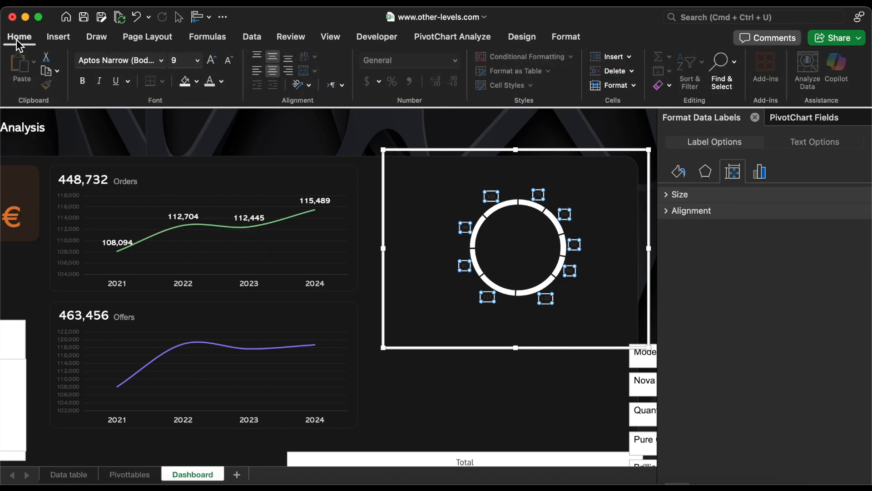
click(161, 60)
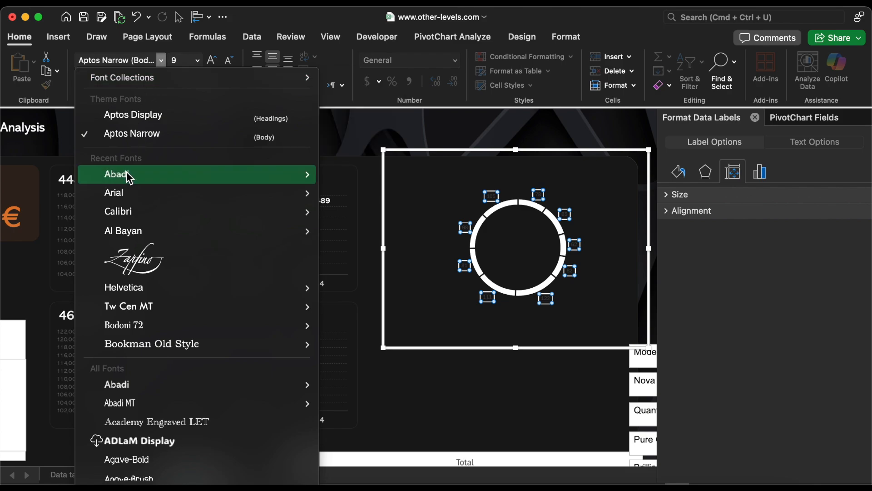
click(221, 81)
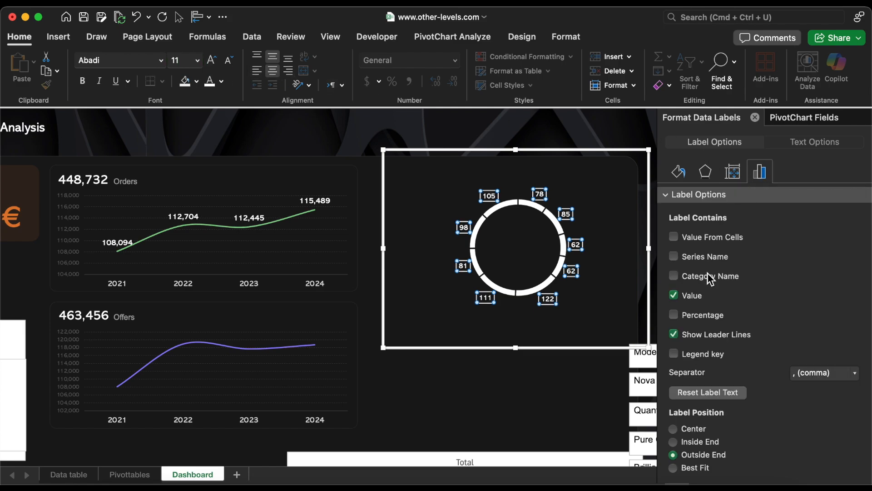
Step: Show category name and percentage in the labels, separated by New Line
click(673, 276)
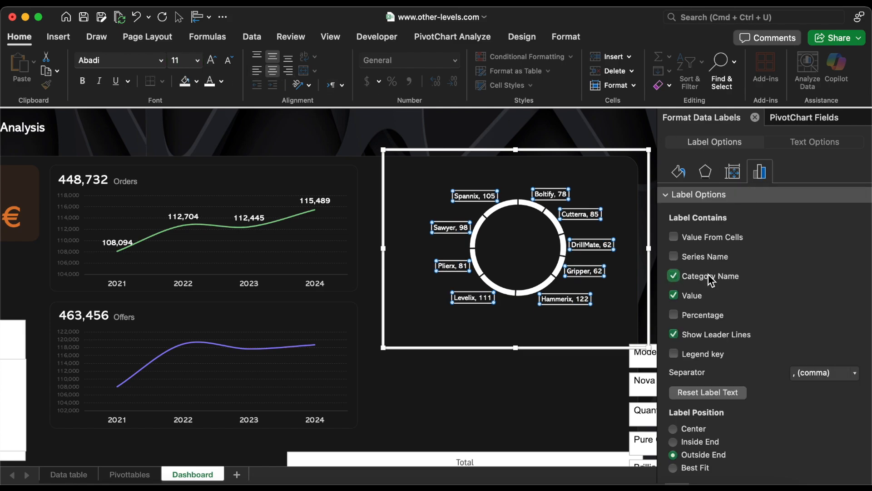
click(674, 314)
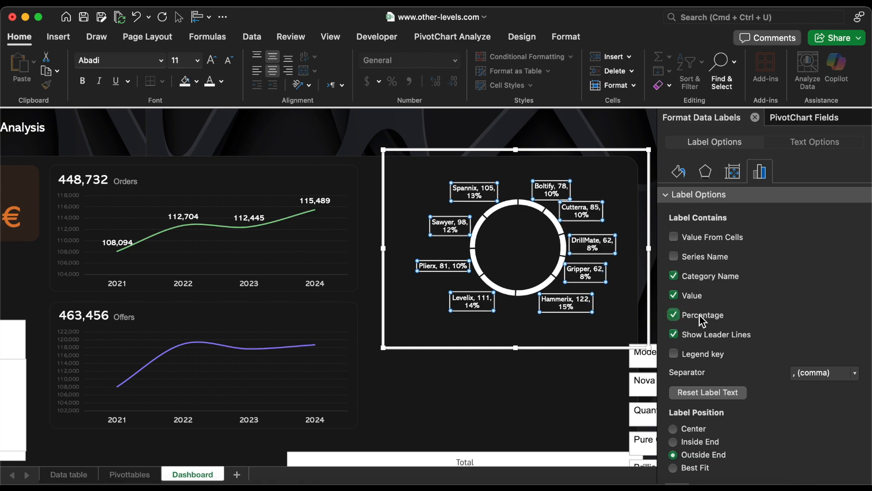
click(824, 372)
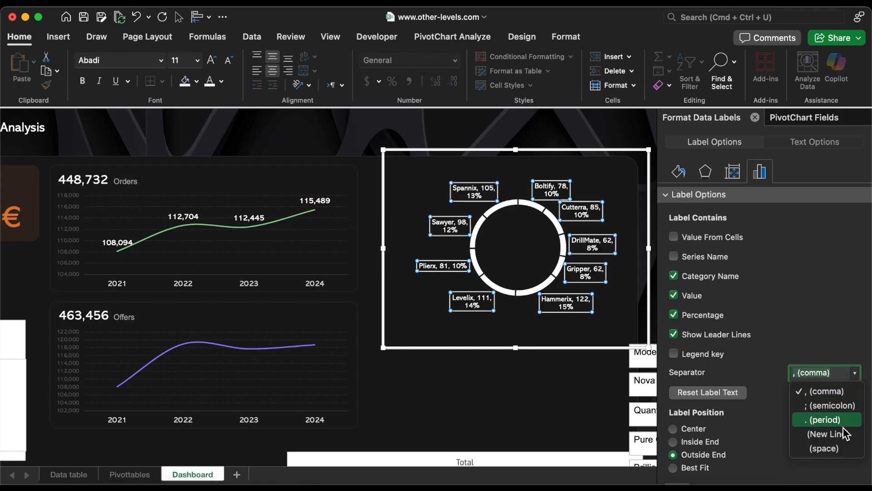
click(828, 433)
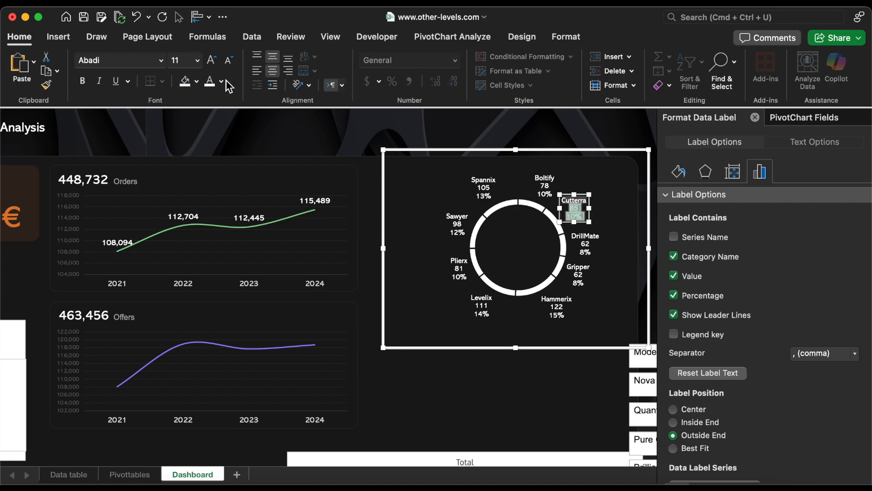
Step: Colour the count and percentage of the Boltify, Spannix and Sawyer labels light purple
click(221, 82)
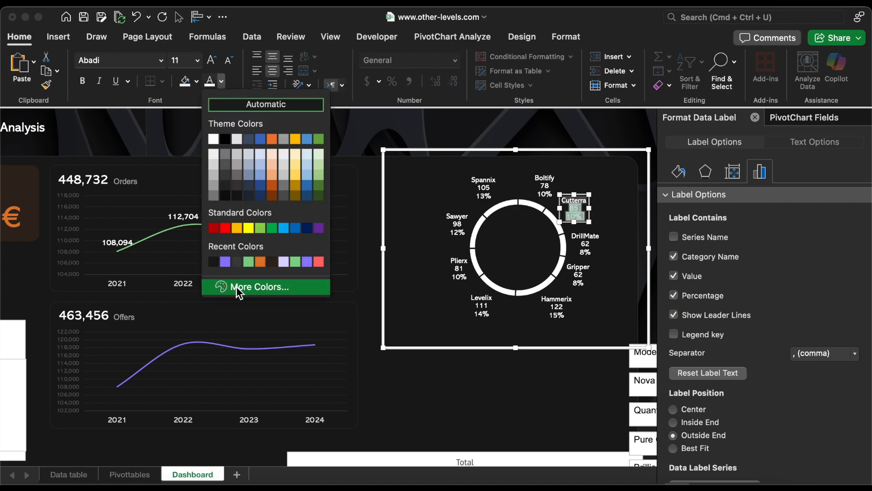
click(255, 287)
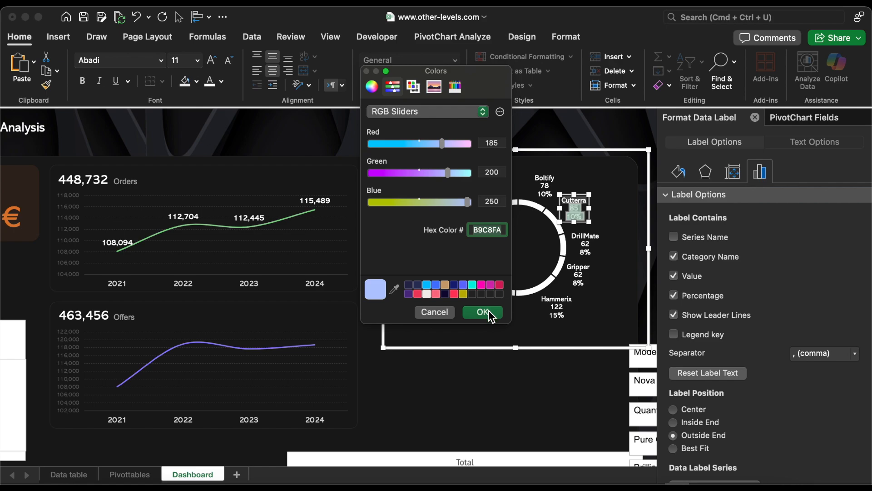
click(481, 312)
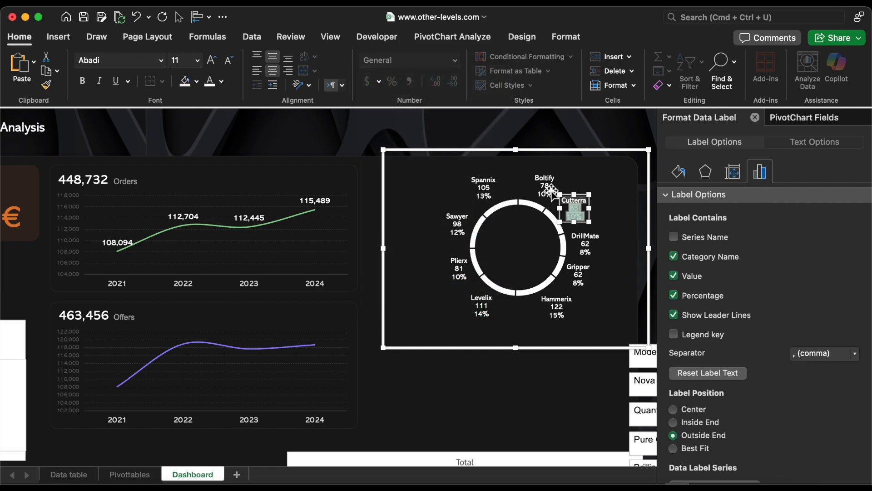
click(544, 186)
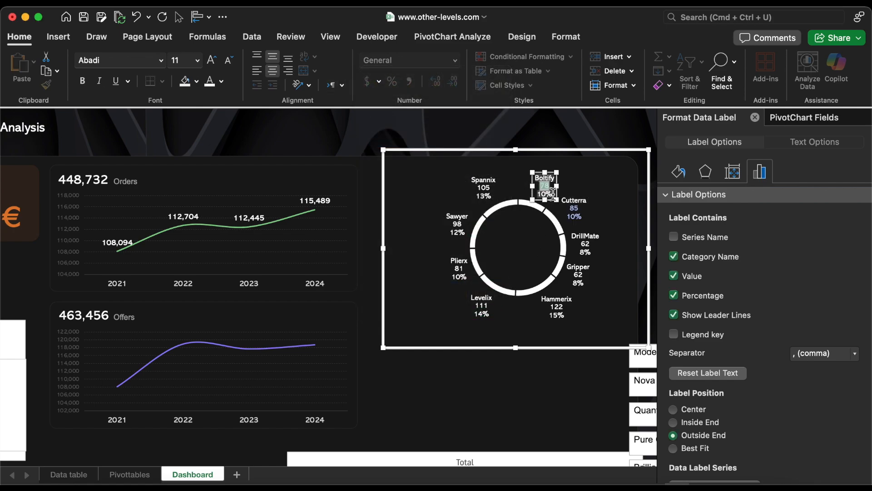
click(210, 81)
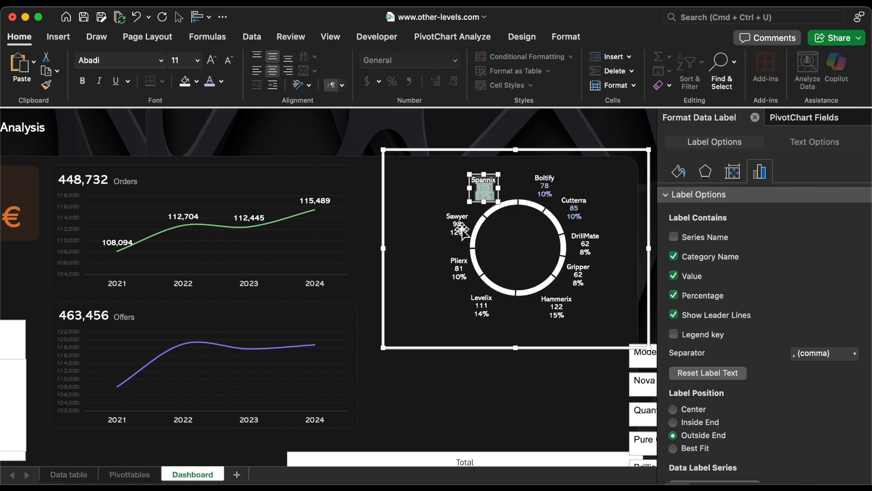
click(457, 225)
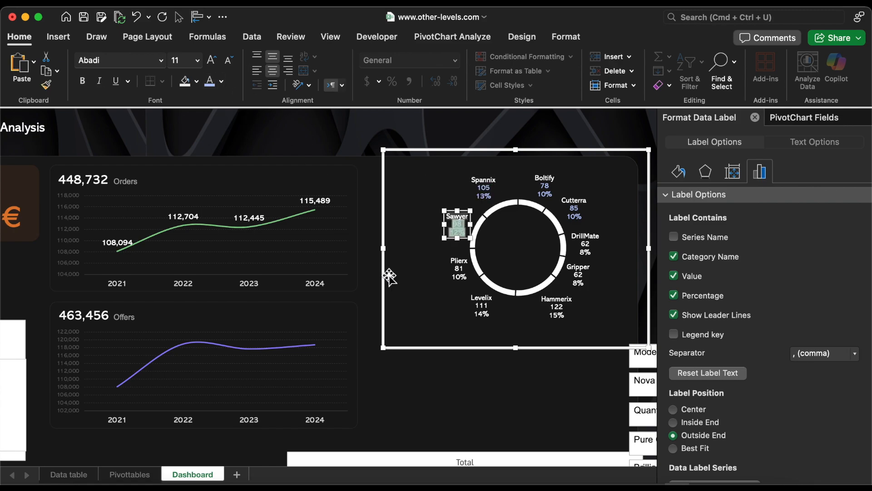
click(459, 269)
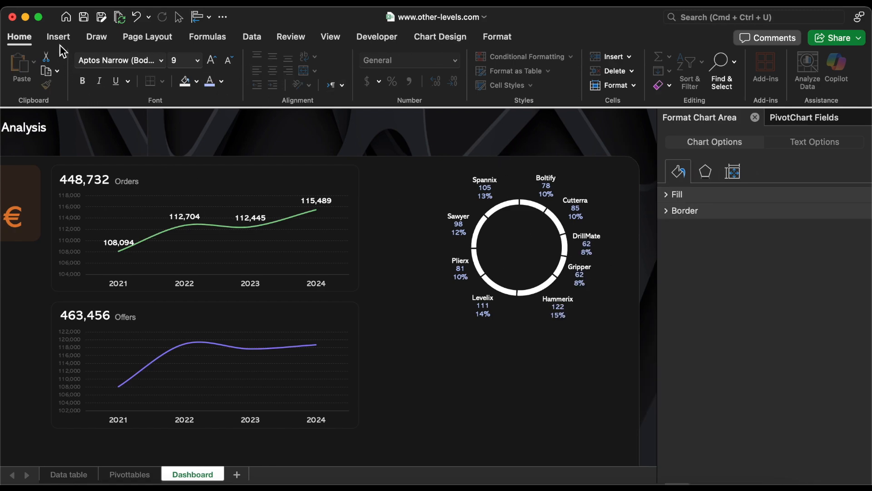
Step: Draw a horizontal line across the ring's centre, 0.75 pt wide in white
click(58, 37)
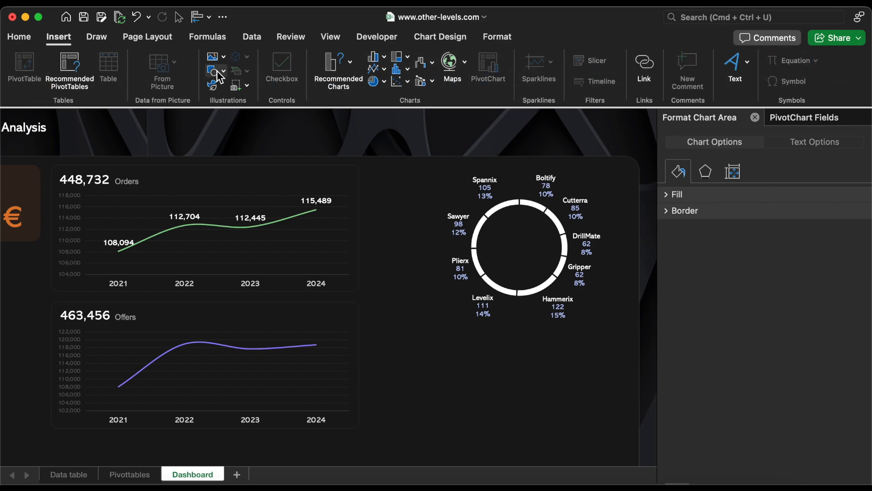
click(518, 247)
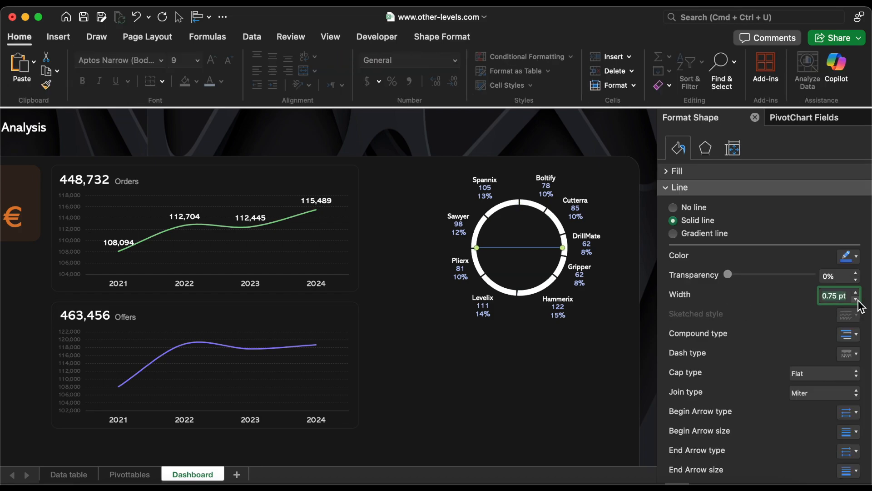
click(856, 255)
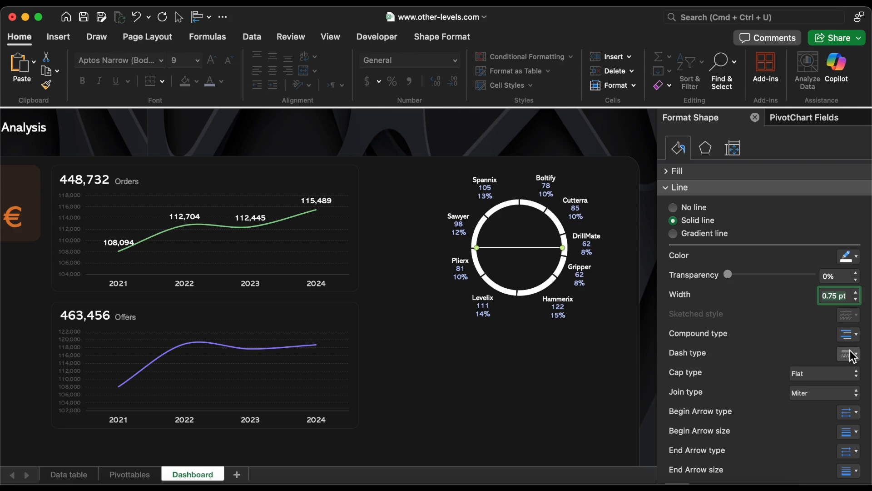
click(849, 354)
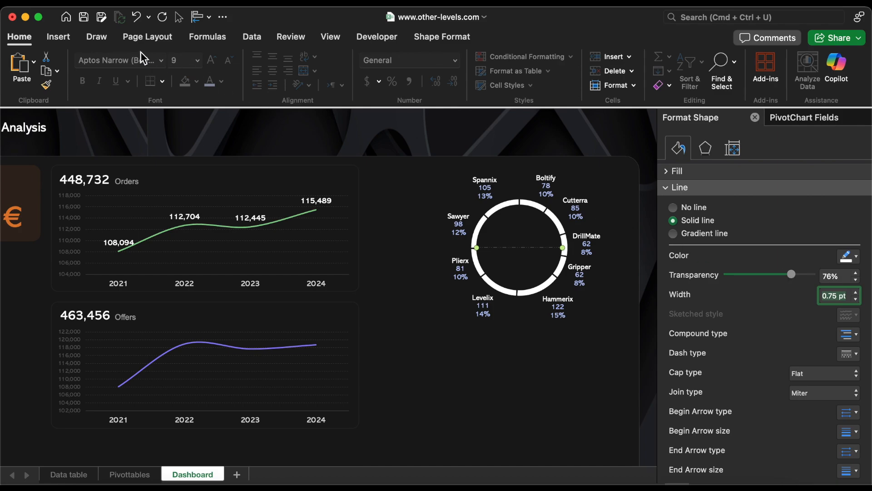
Step: Add a text box inside the ring linked to =Pivottables!AS5, showing 804
click(57, 36)
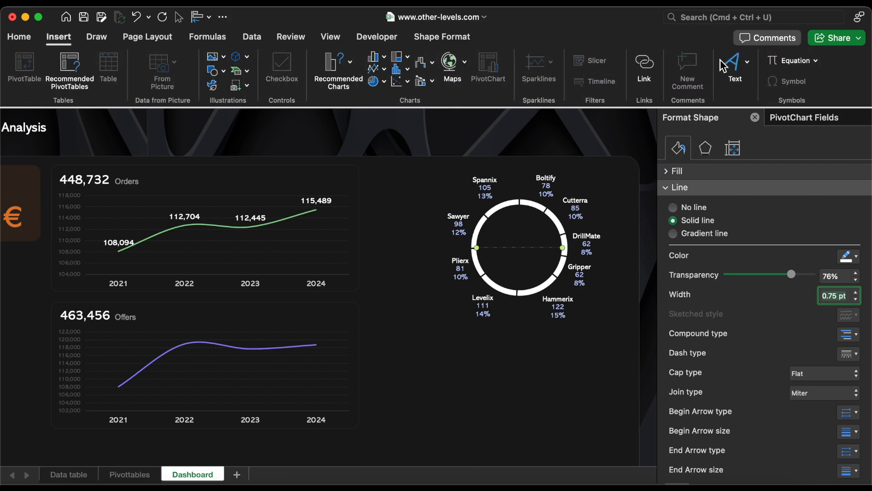
click(735, 67)
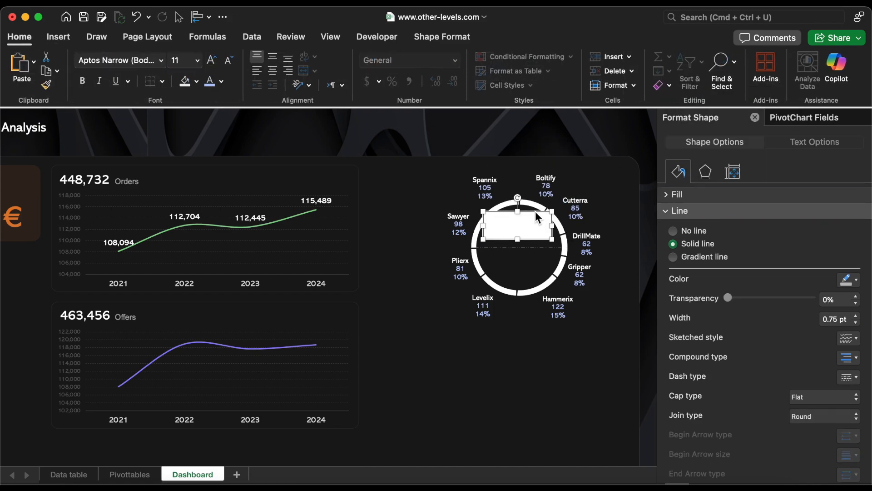
click(329, 37)
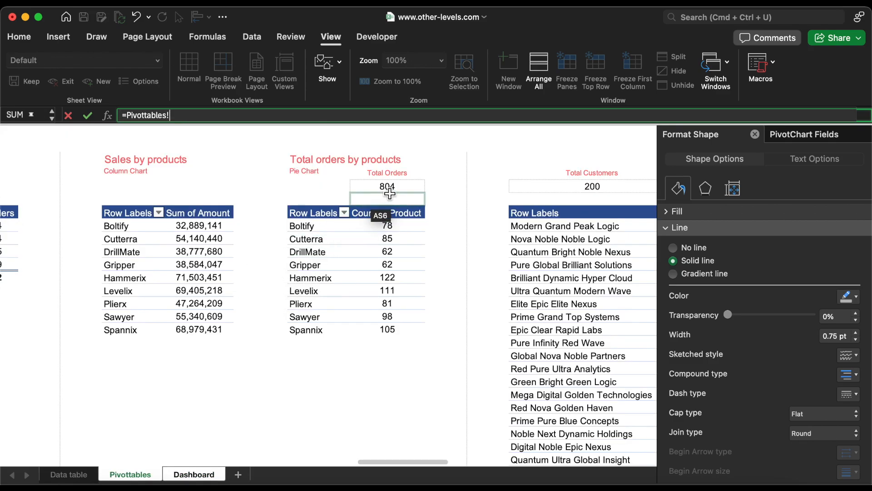
click(194, 474)
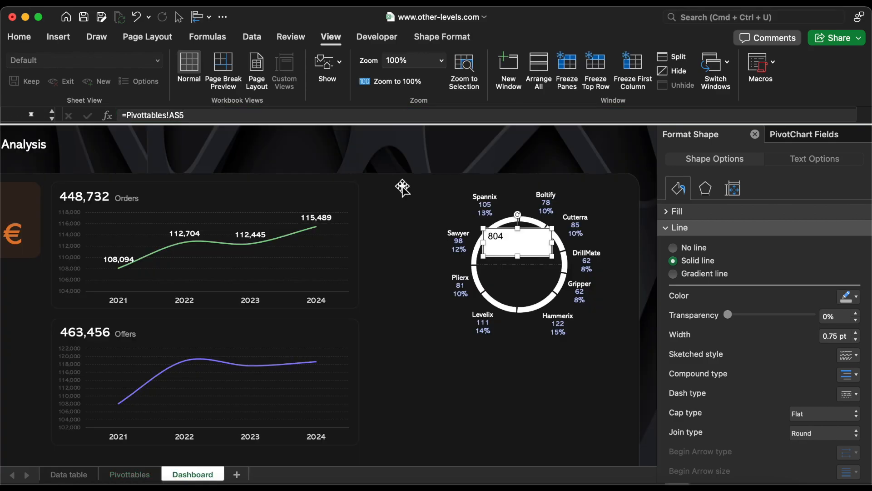
Step: Remove the text box outline and fill and colour its text red FF6B6B
click(259, 61)
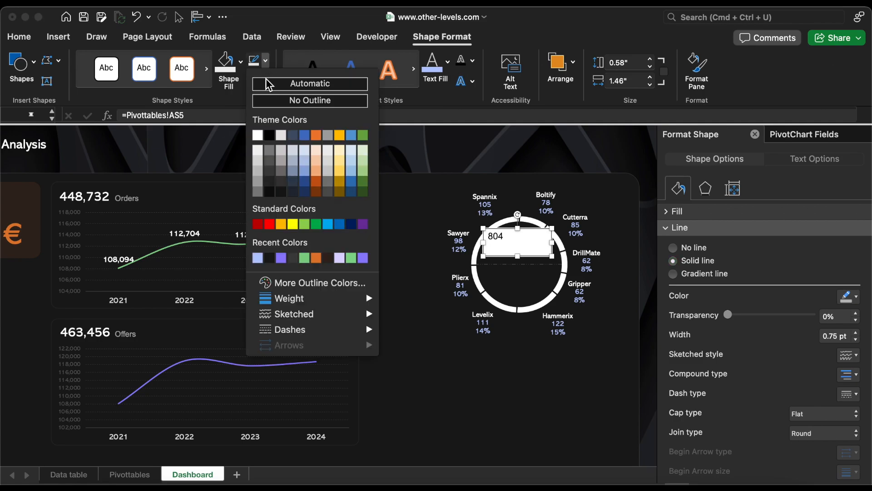
click(225, 60)
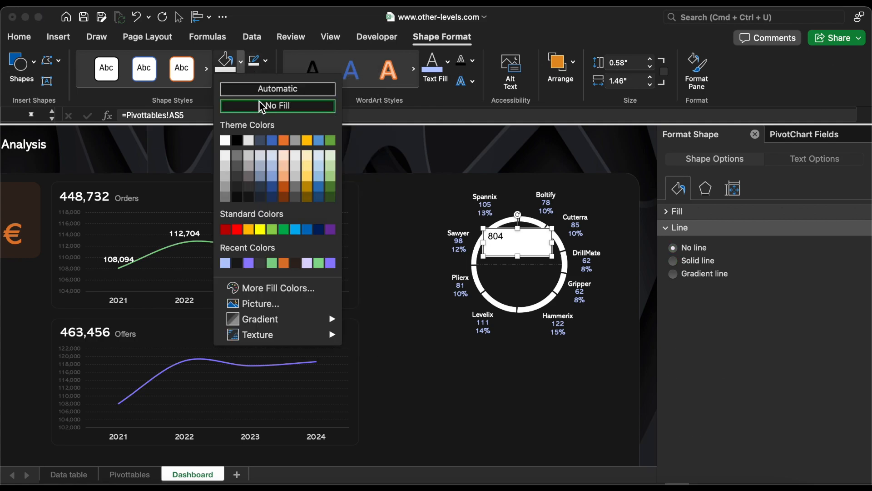
click(276, 105)
text(FF6B6B)
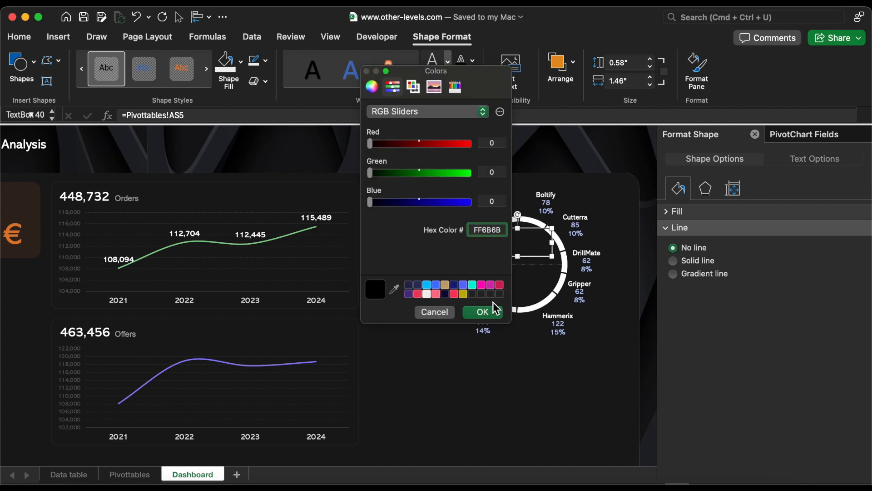
click(480, 312)
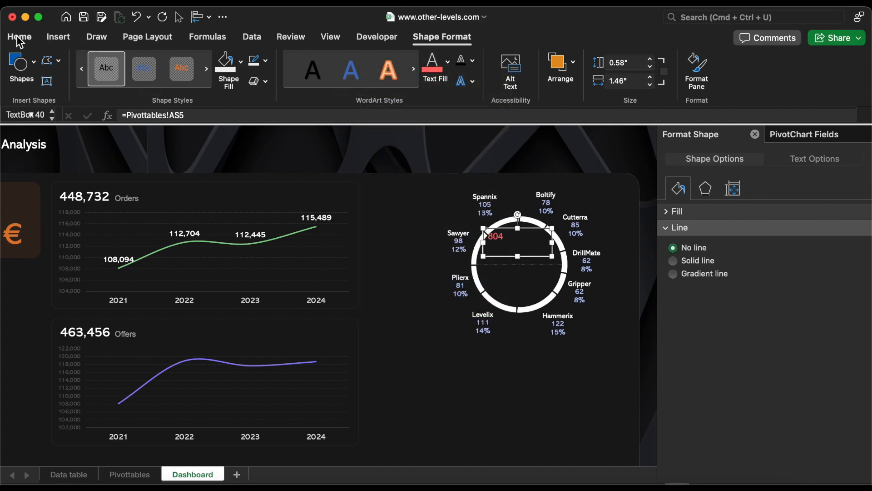
Step: Centre the 804 text and enlarge it to Abadi 28
click(19, 37)
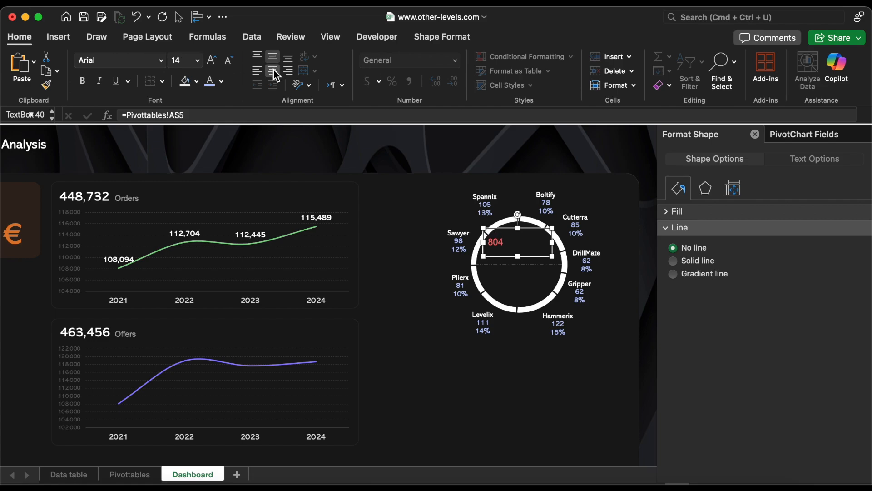
click(161, 60)
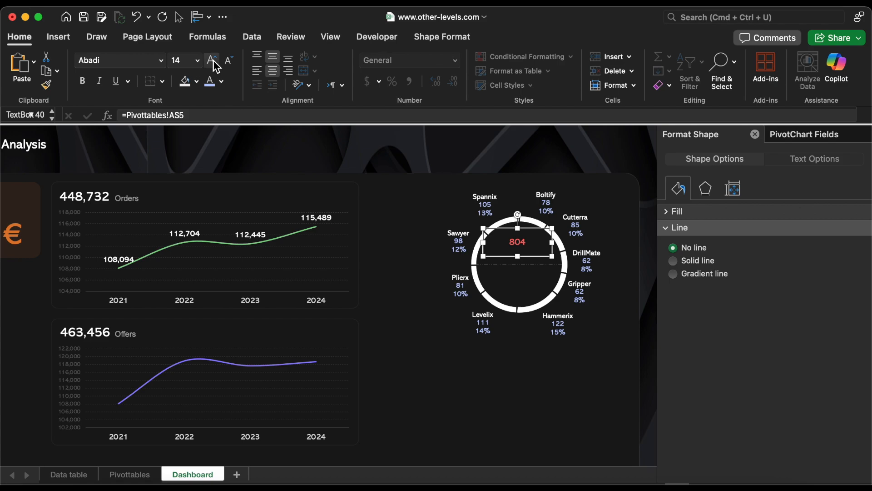
click(211, 60)
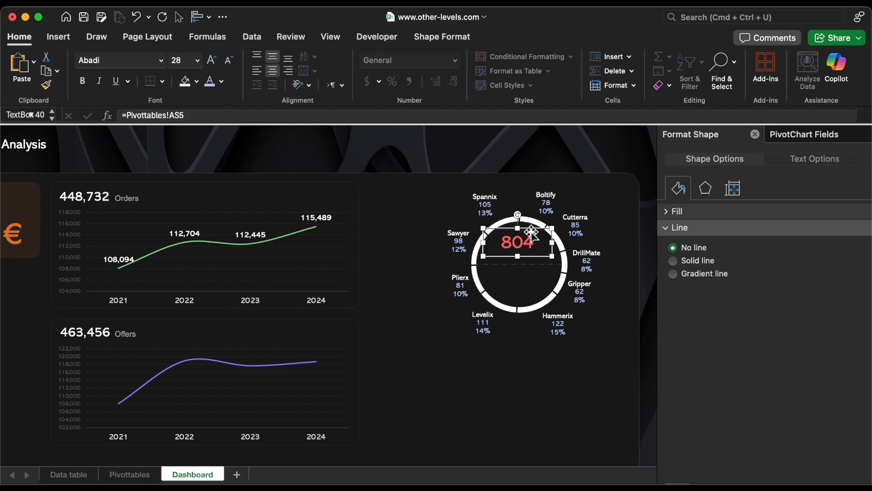
click(58, 37)
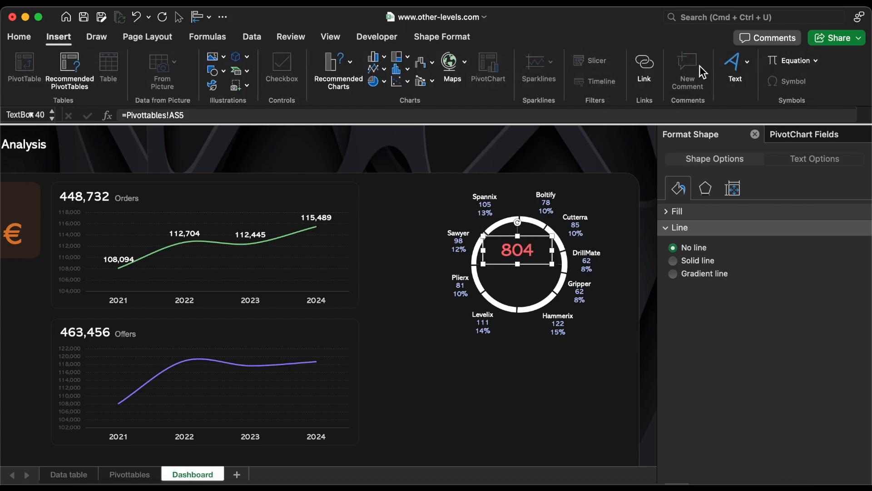
Step: Add a borderless 'Total Number of Orders' caption below 804, with 'Orders' enlarged
click(735, 66)
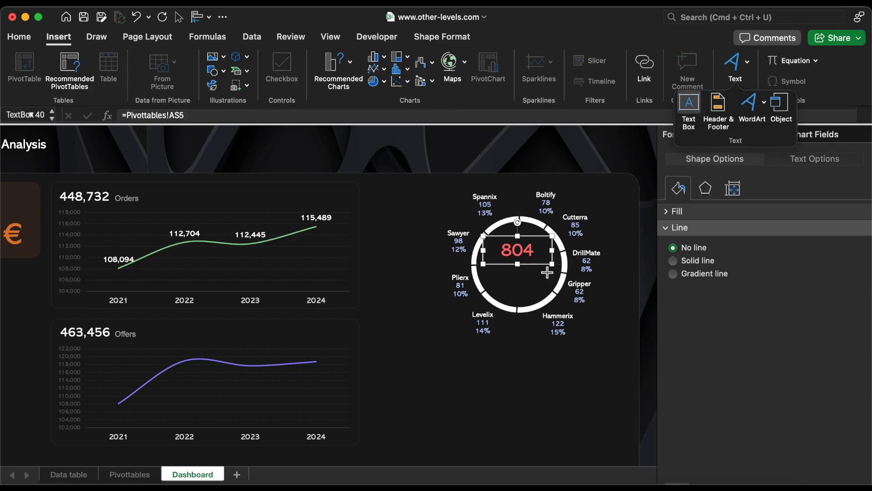
click(674, 260)
text(Total Number of)
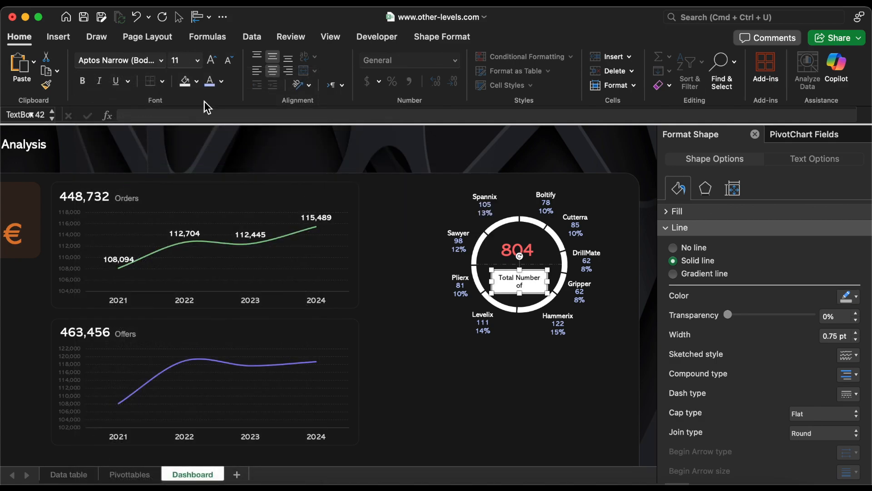
click(221, 82)
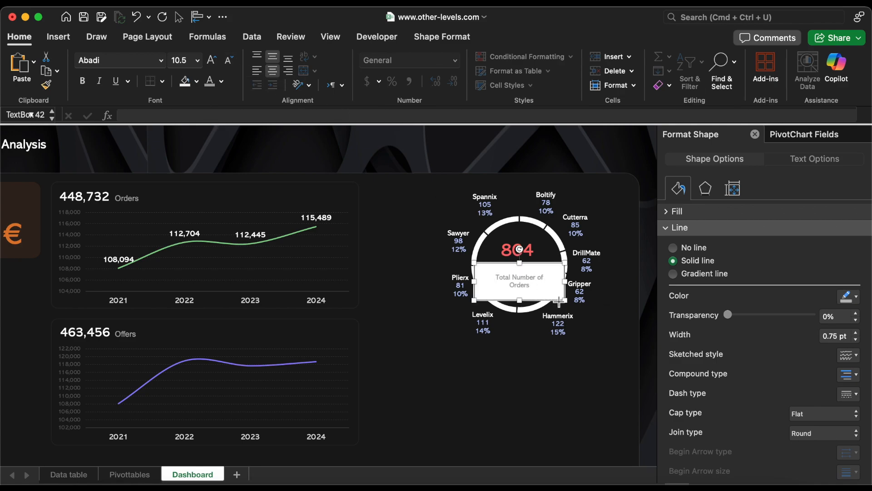
click(673, 247)
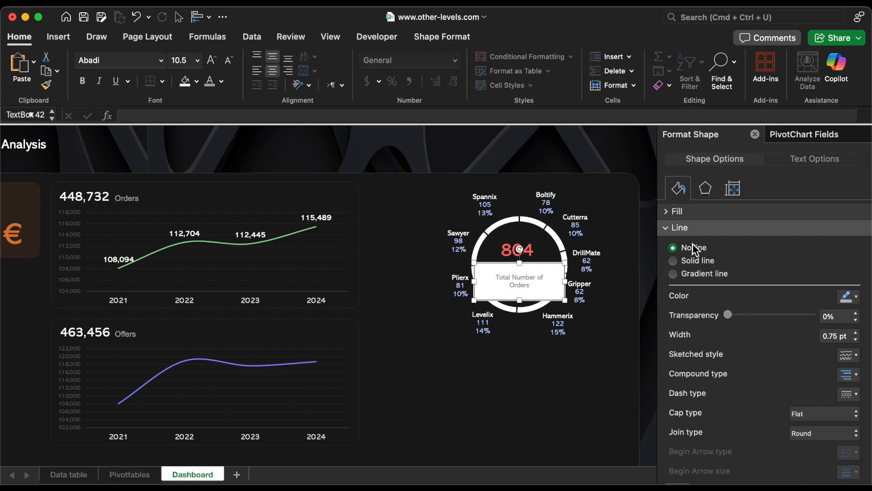
click(677, 211)
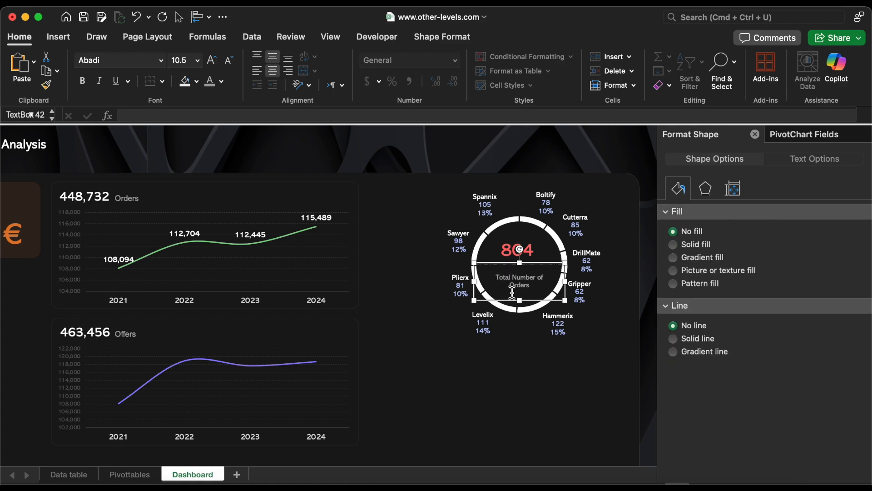
click(211, 60)
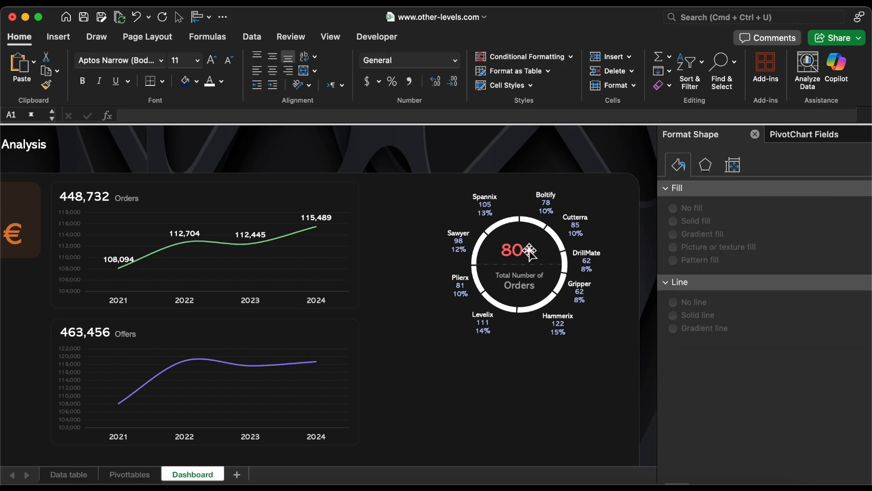
click(510, 250)
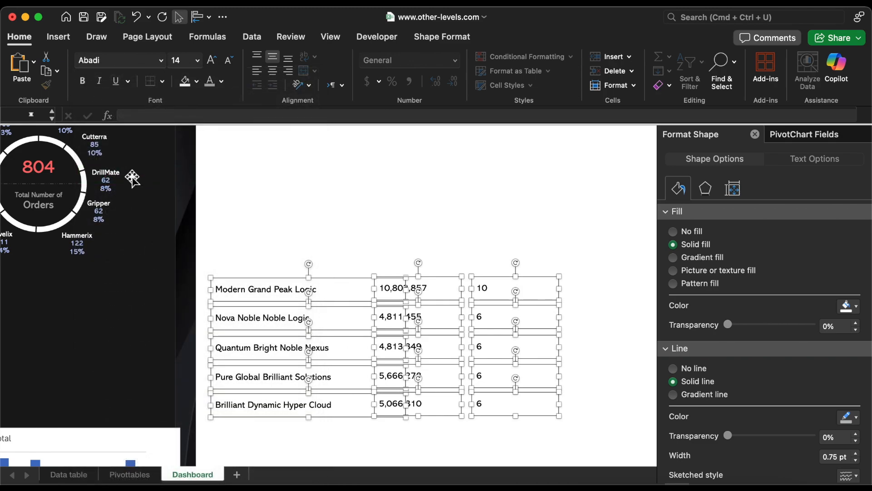
Step: Centre the customer text boxes, remove their fill and outlines, and middle-align the first row
click(272, 60)
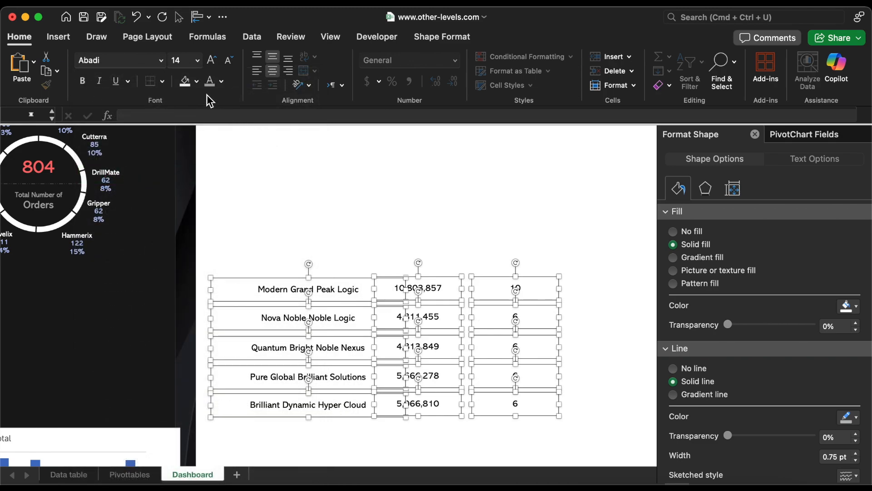
click(673, 231)
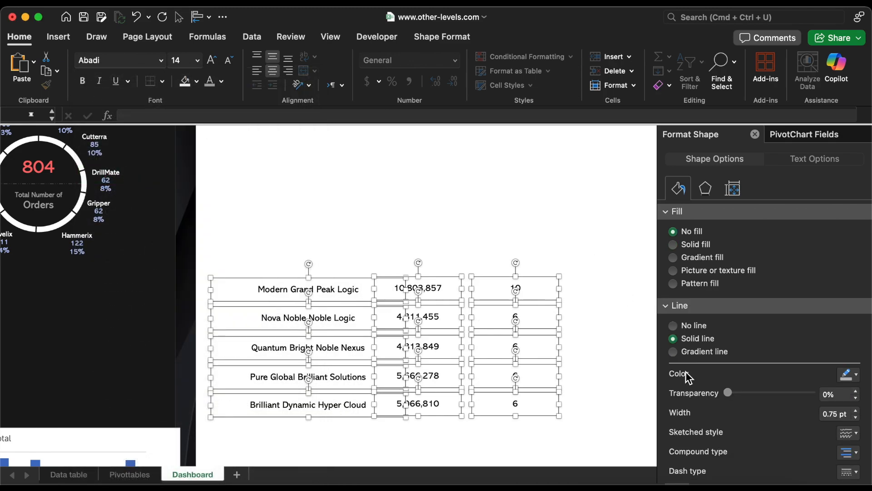
click(307, 289)
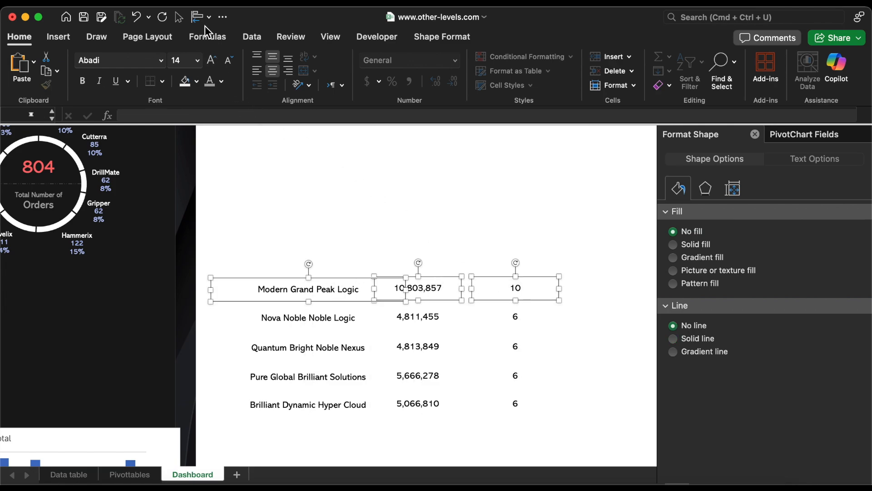
click(198, 17)
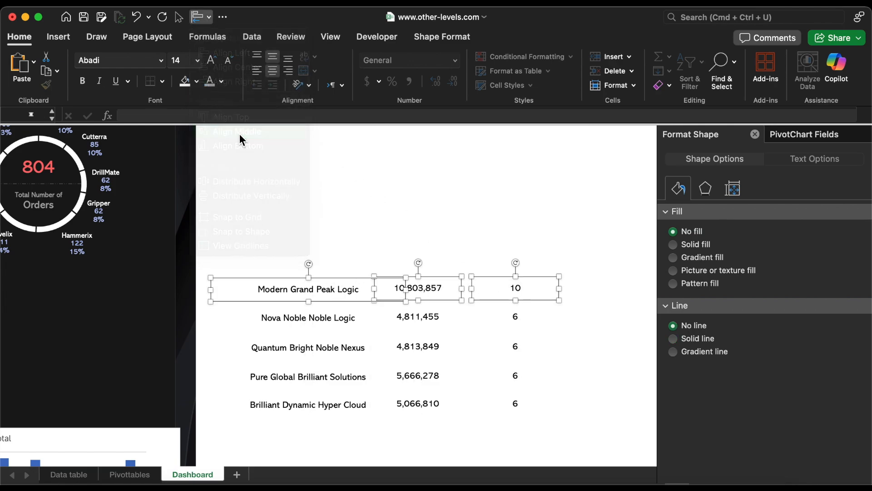
click(196, 17)
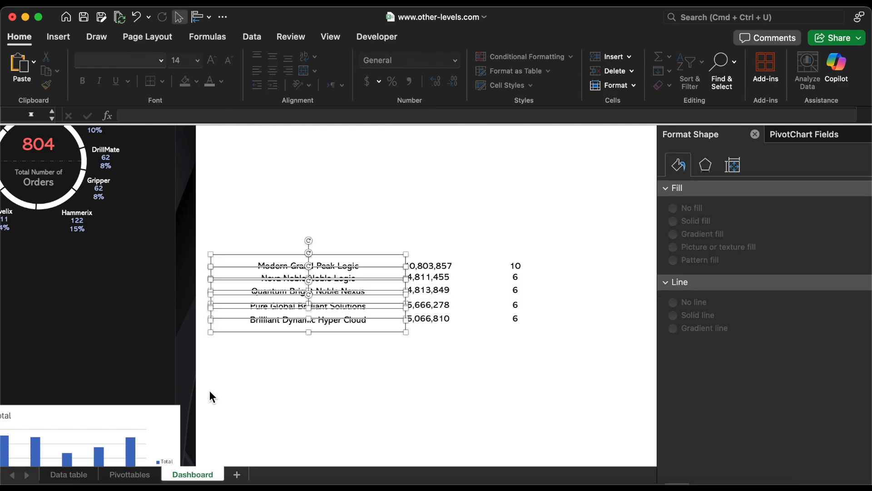
Step: Group the deal count boxes, then group all three customer columns into one panel
right_click(309, 290)
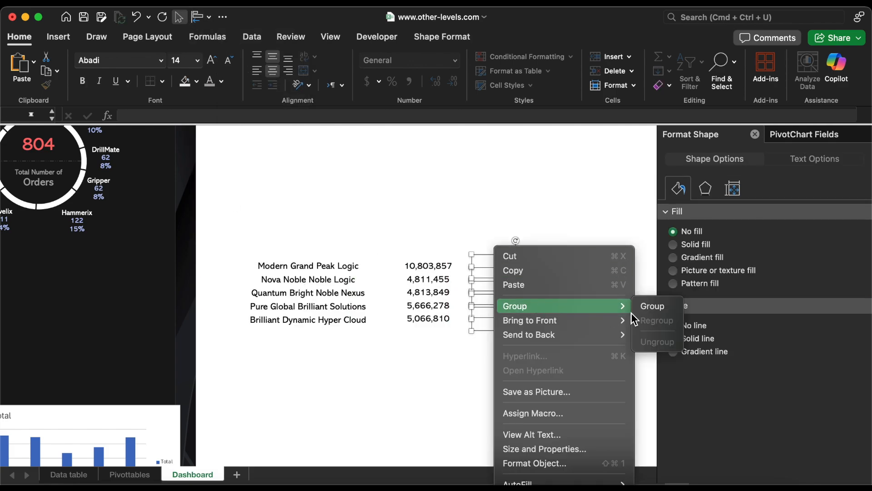
click(651, 305)
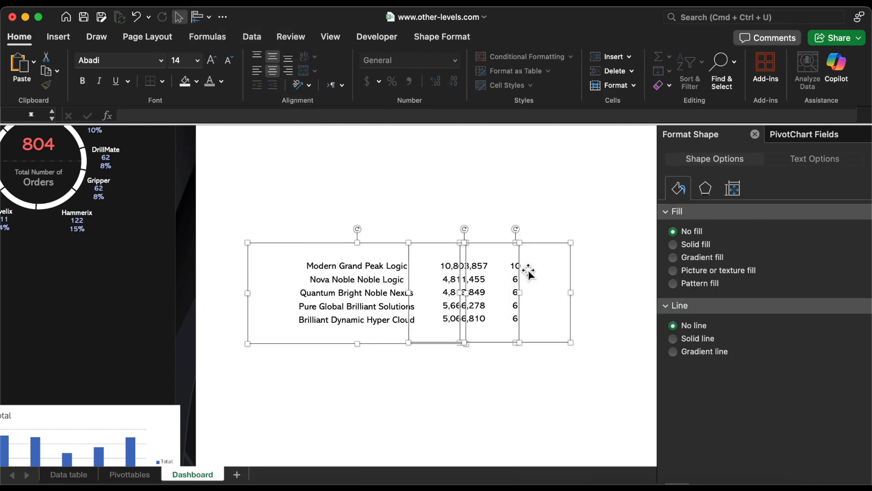
right_click(527, 272)
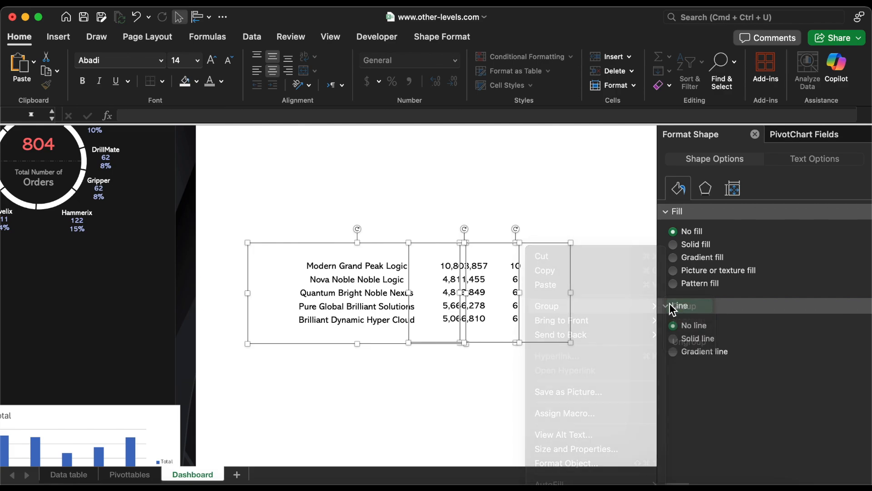
click(547, 306)
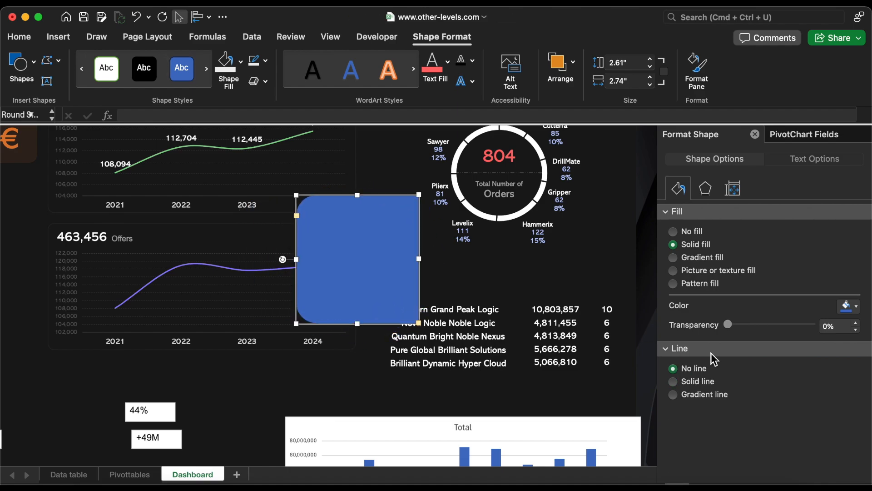
Step: Fill the rounded rectangle behind the top-five table with a dark custom colour
click(853, 305)
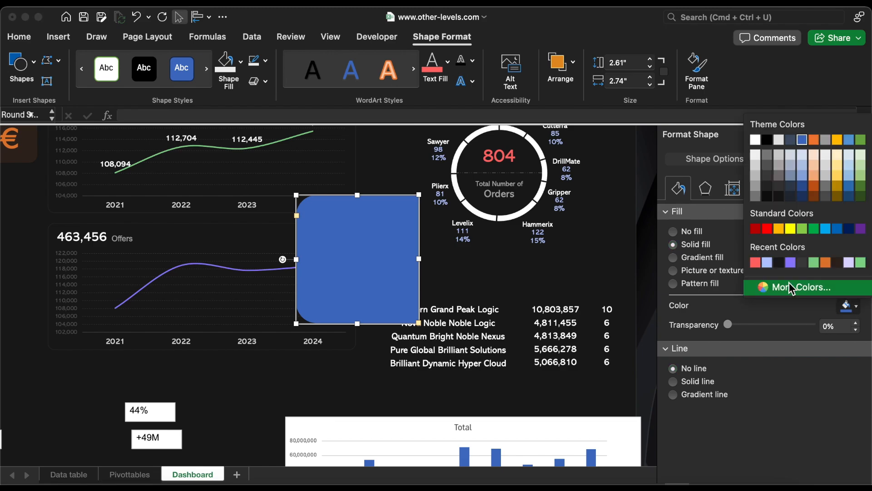
click(807, 287)
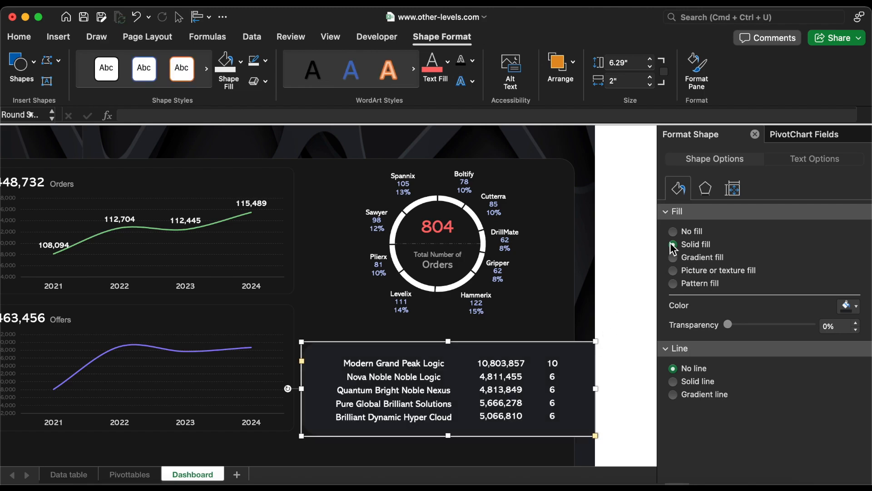
Step: Apply a drop shadow preset to the dark panel and set its transparency to 66%
click(705, 188)
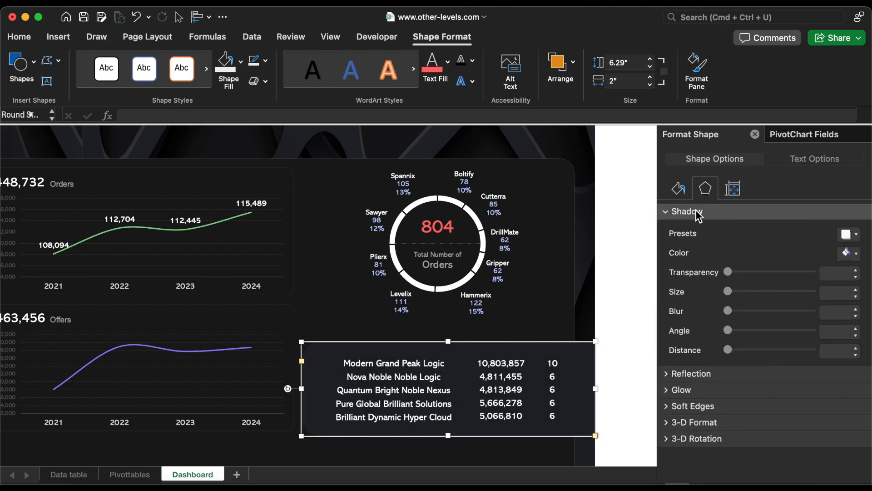
click(847, 233)
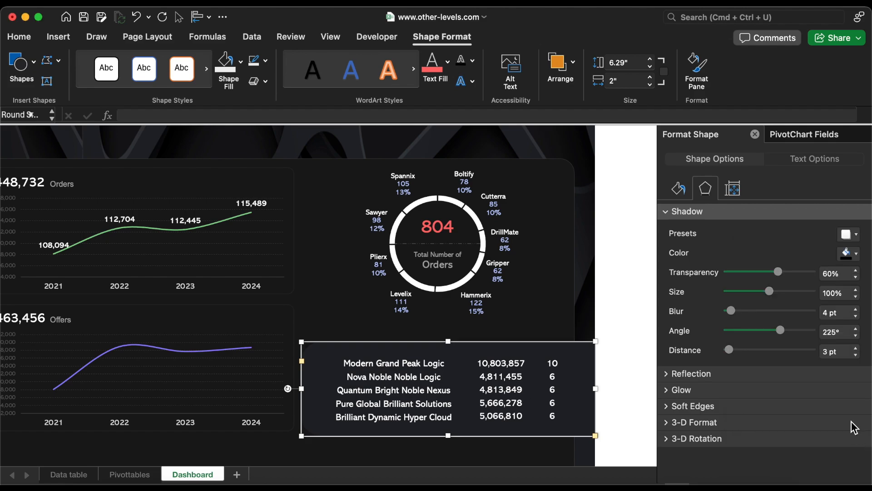
click(857, 269)
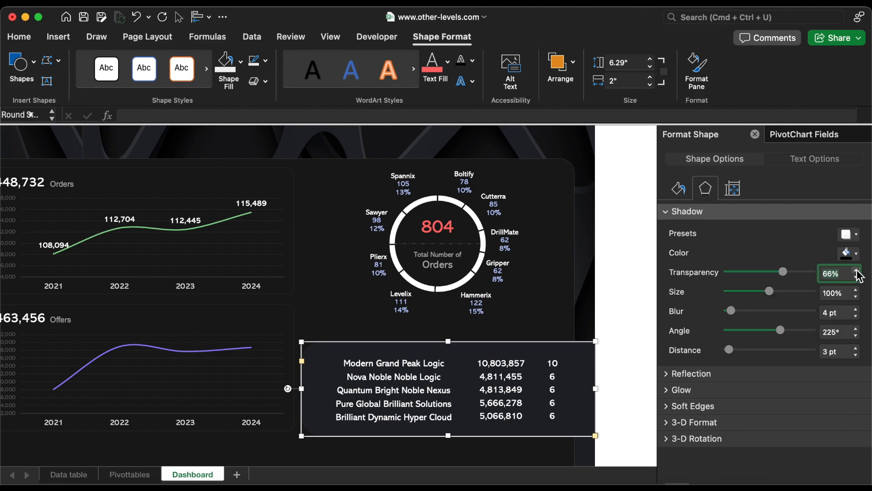
click(617, 339)
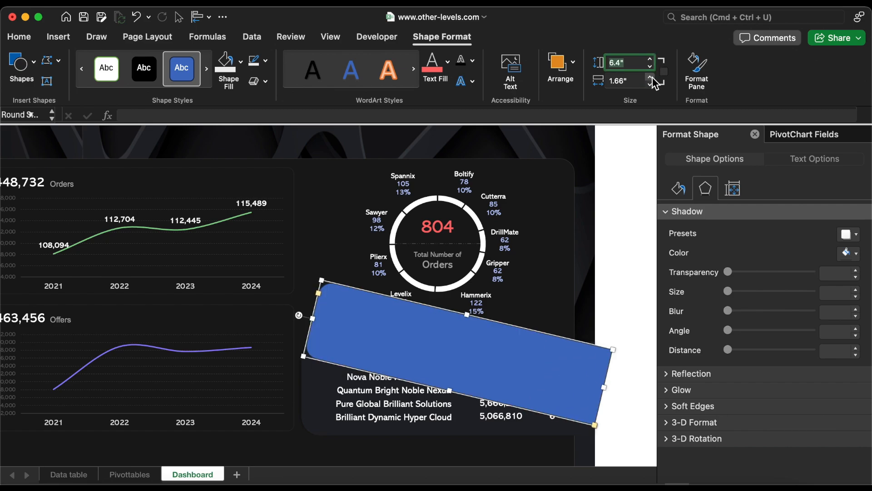
Step: Set the tilted tab's height and hex colour, and bring the customers table to front
click(648, 77)
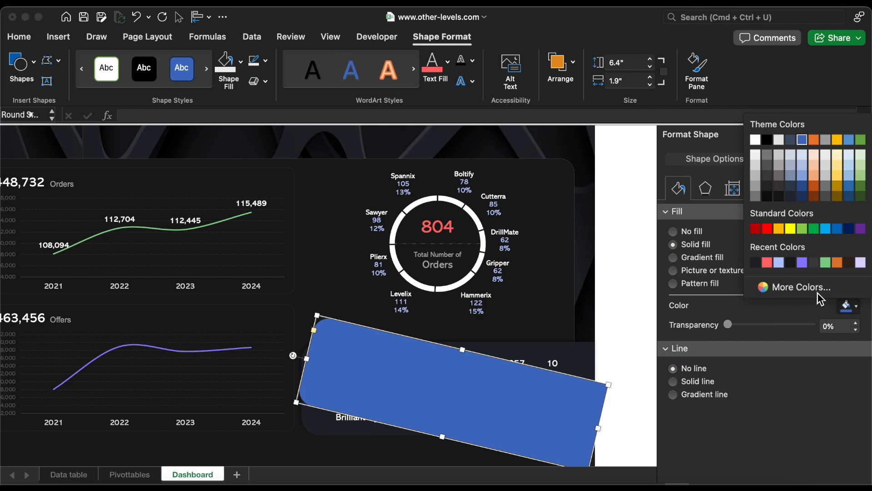
click(798, 287)
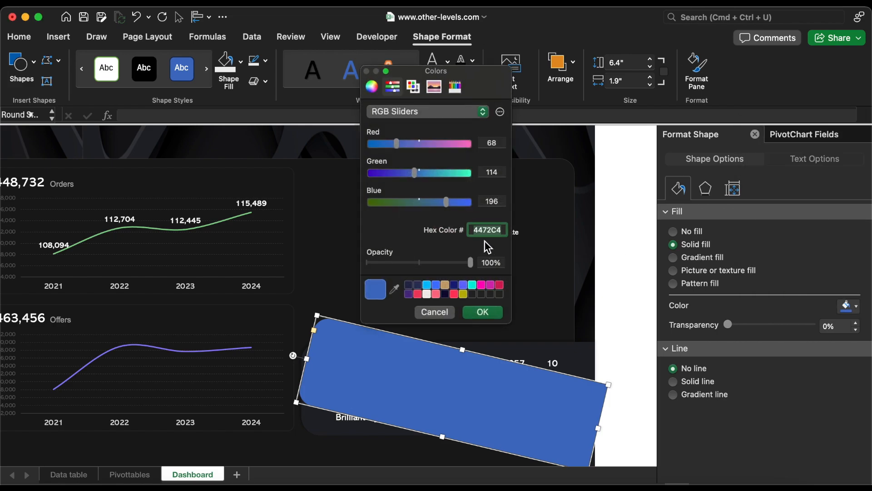
click(482, 312)
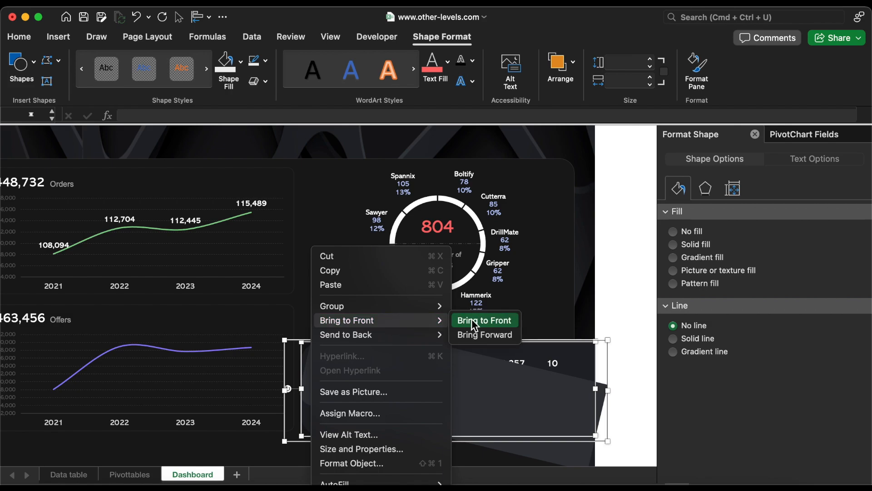
click(484, 320)
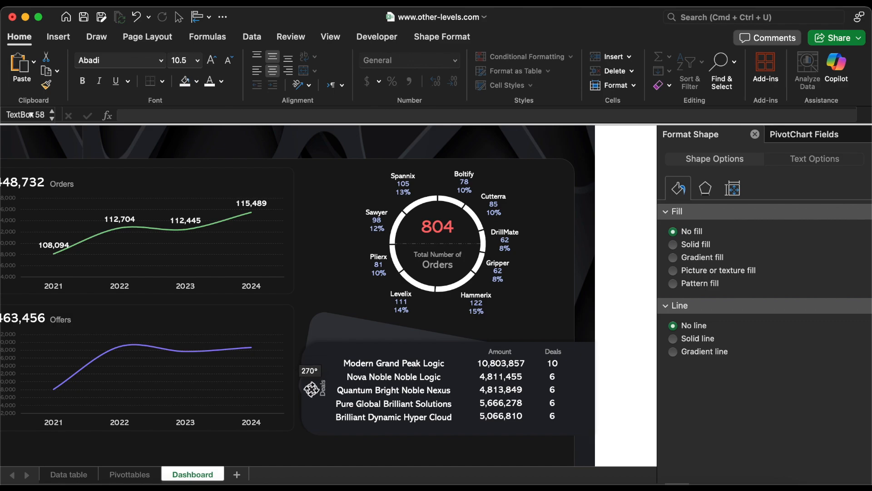
Step: Rotate the Top five Customers label vertically, and copy the 200 badge with a Pivottables formula
click(436, 226)
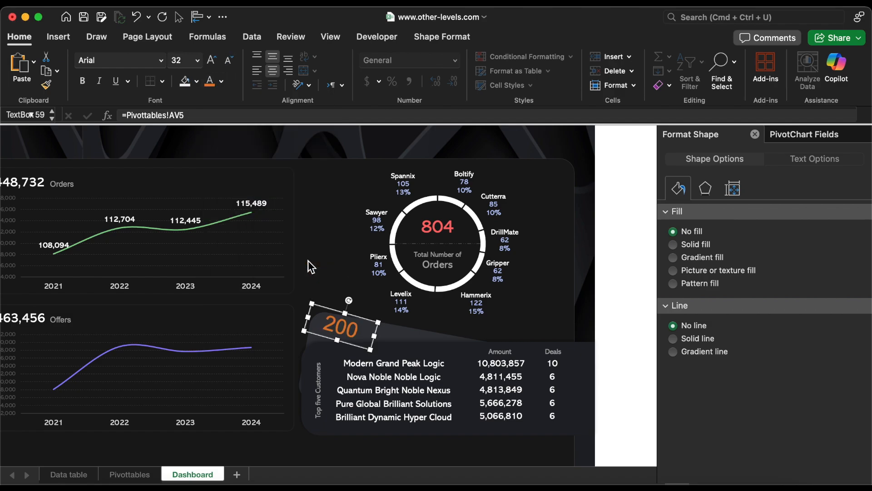
click(161, 60)
text(=)
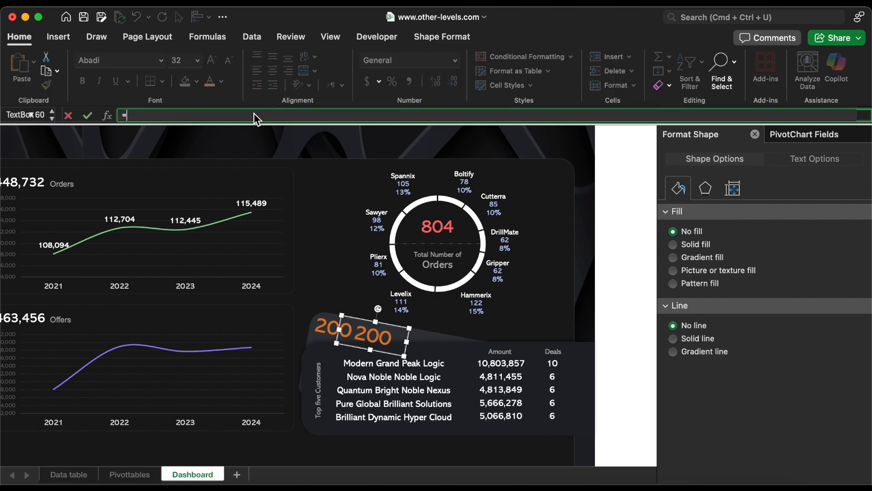
click(130, 474)
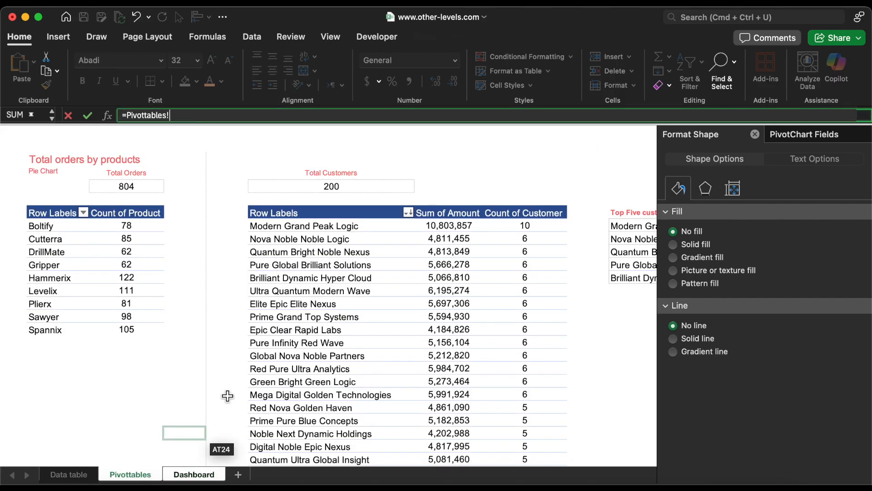
click(193, 474)
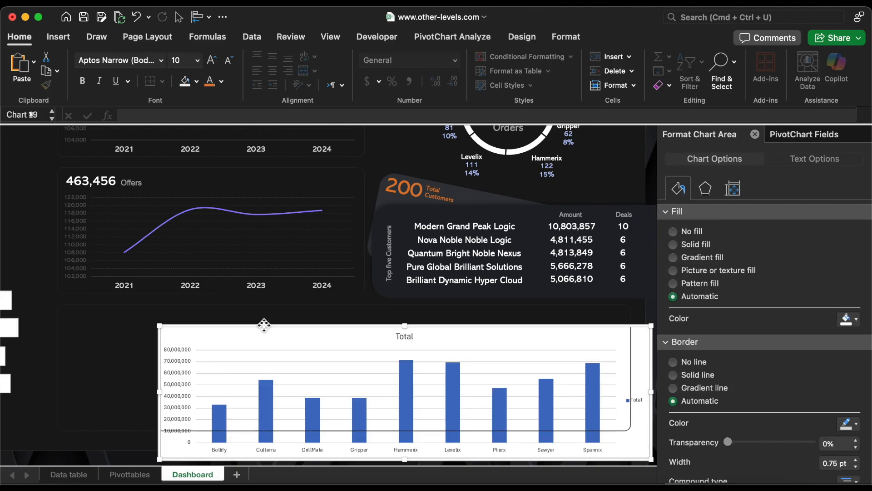
Step: Remove the chart's border, background, legend and axis labels, and fill the bars solid red
click(673, 361)
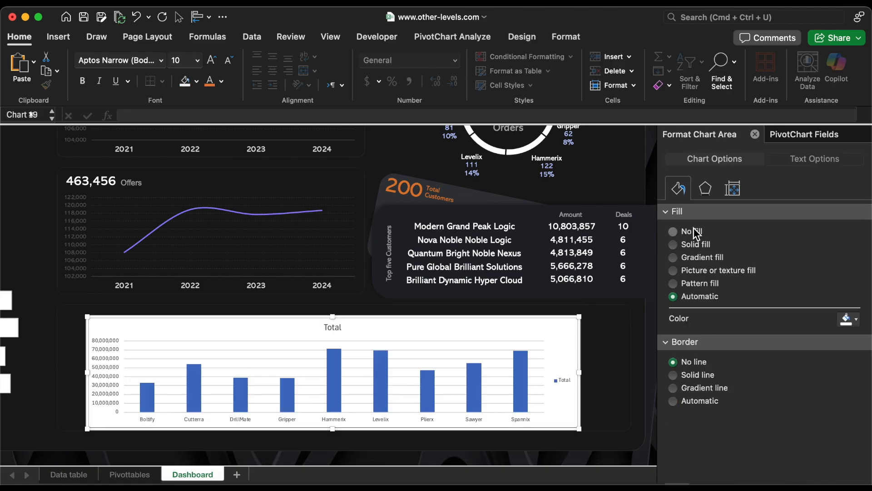
click(562, 381)
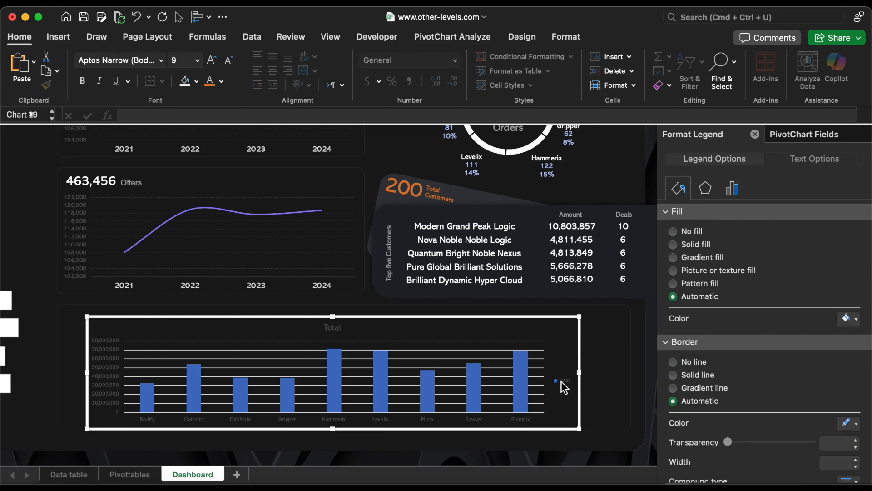
click(332, 327)
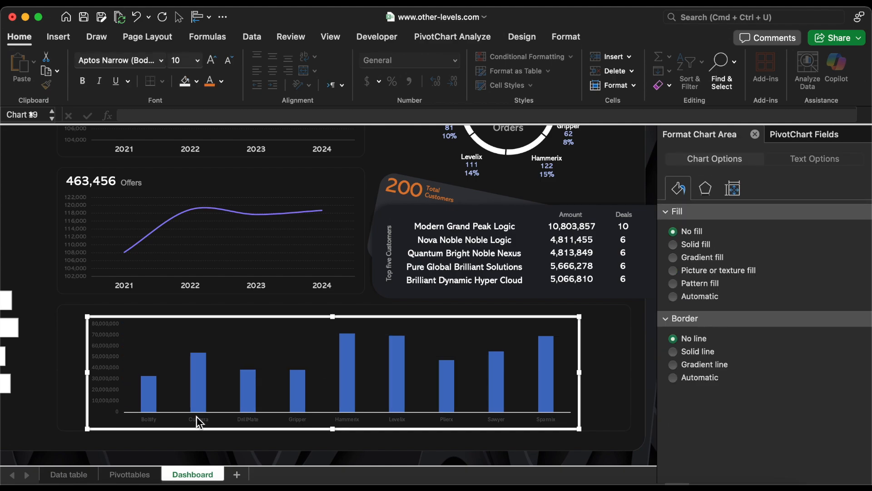
click(104, 367)
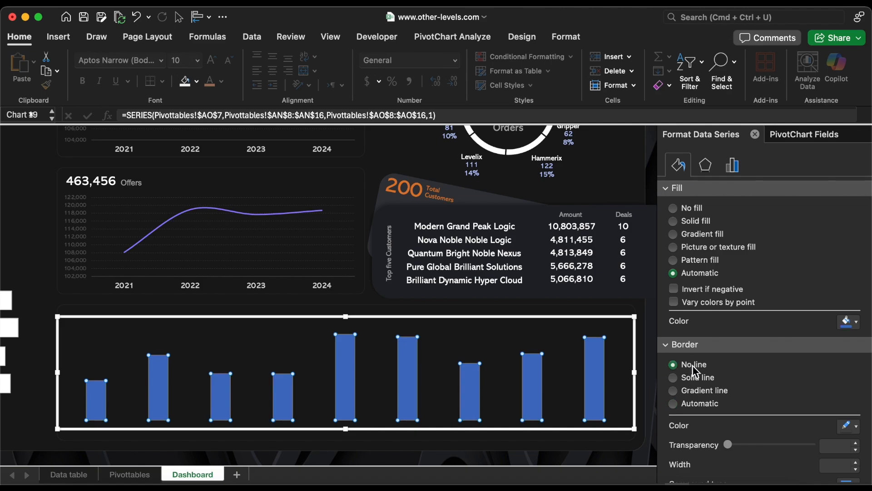
click(673, 221)
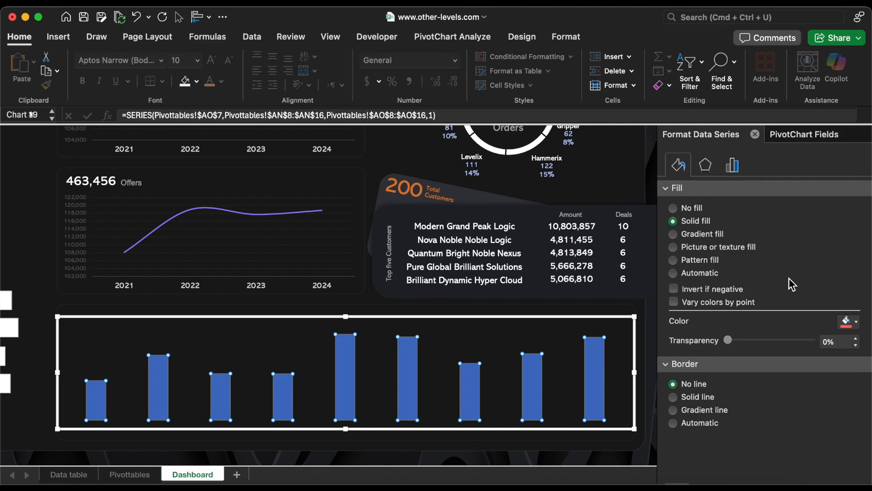
click(731, 164)
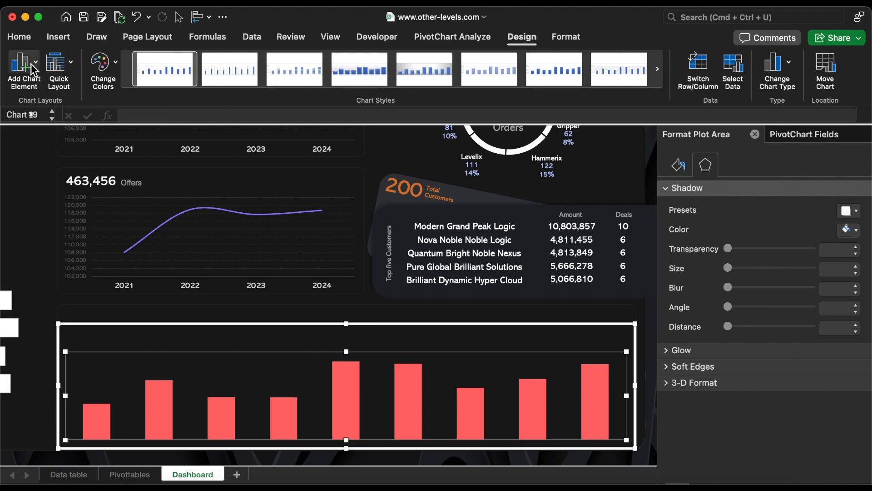
Step: Add larger Abadi data labels showing product name and value on separate lines
click(23, 66)
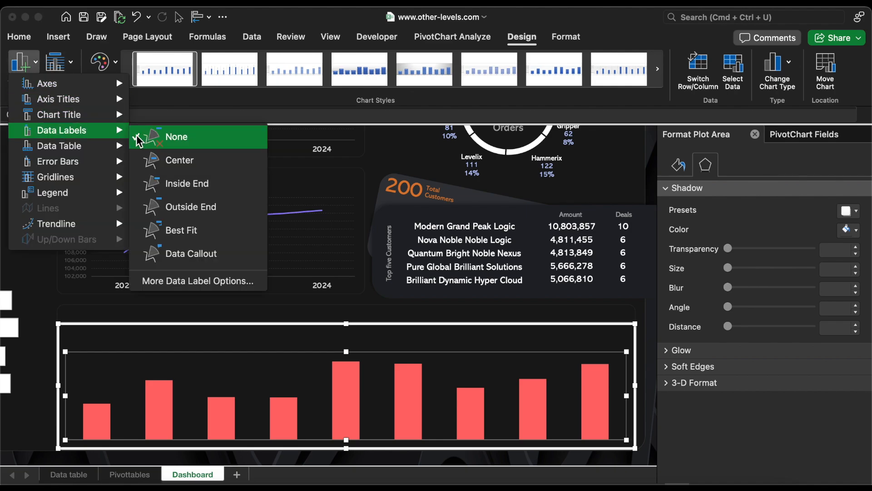
click(189, 207)
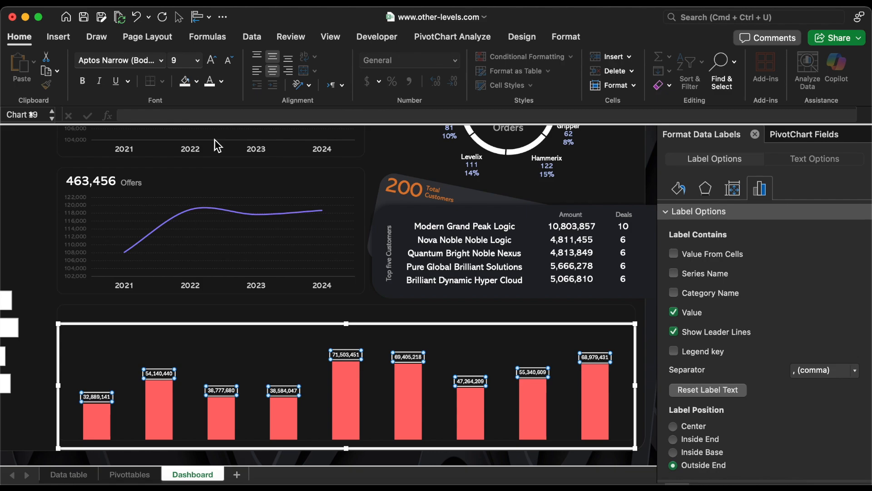
click(162, 60)
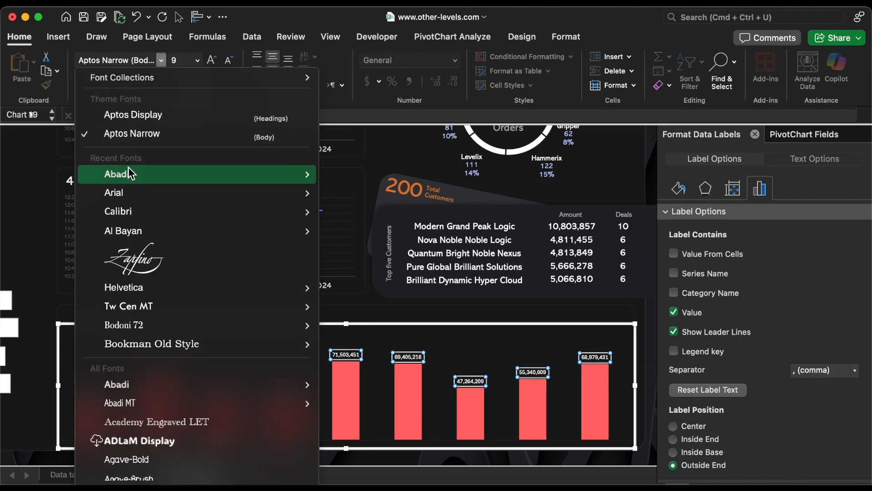
click(119, 174)
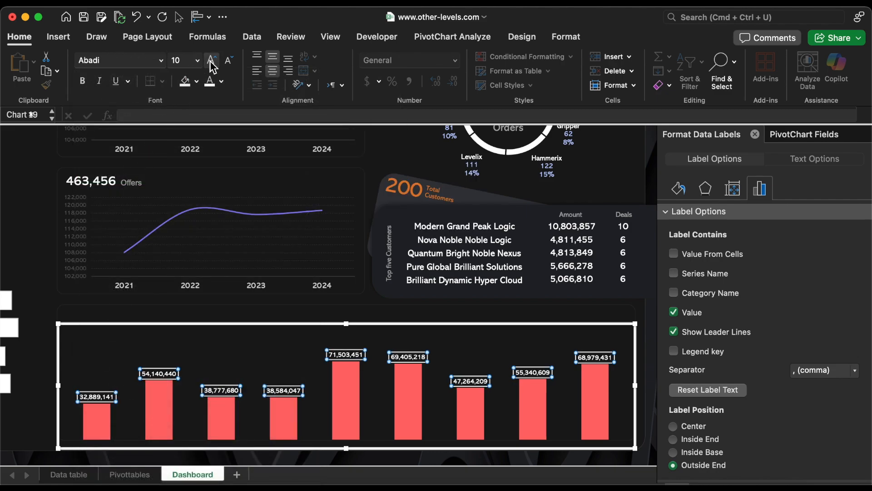
click(673, 293)
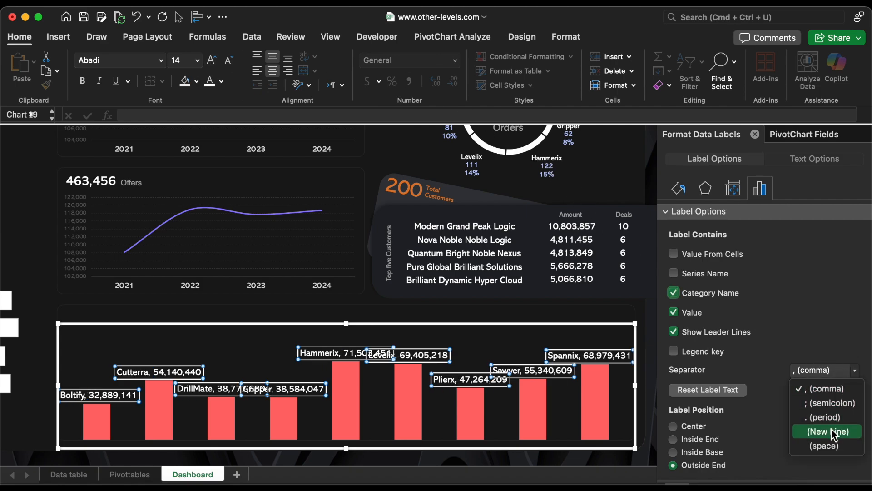
click(827, 431)
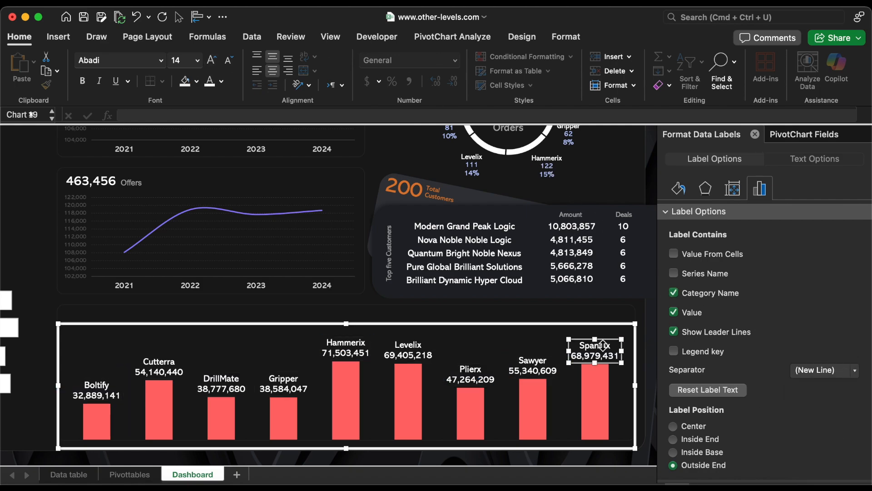
click(221, 82)
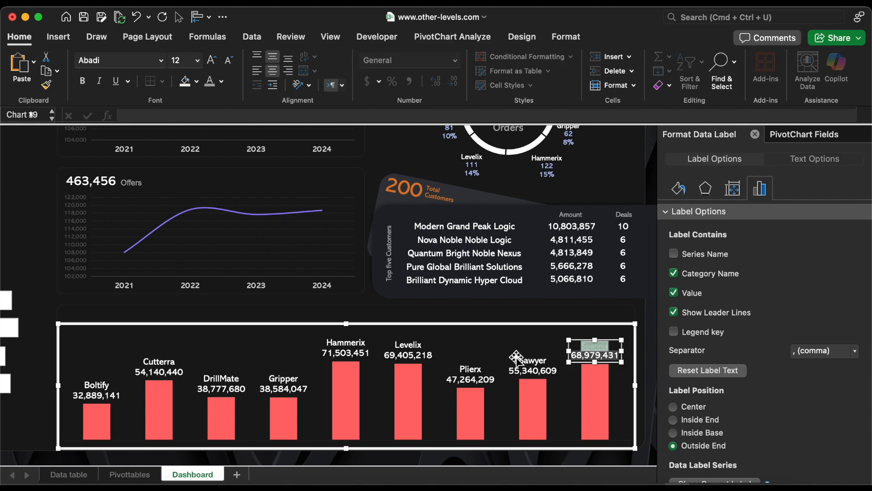
Step: Shrink the Sawyer product name and grey the Plierx name in their bar labels
click(533, 359)
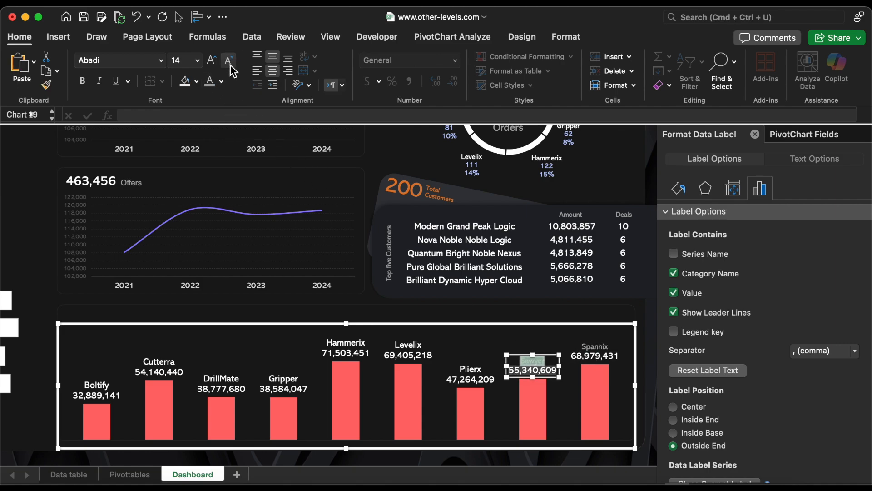
click(470, 369)
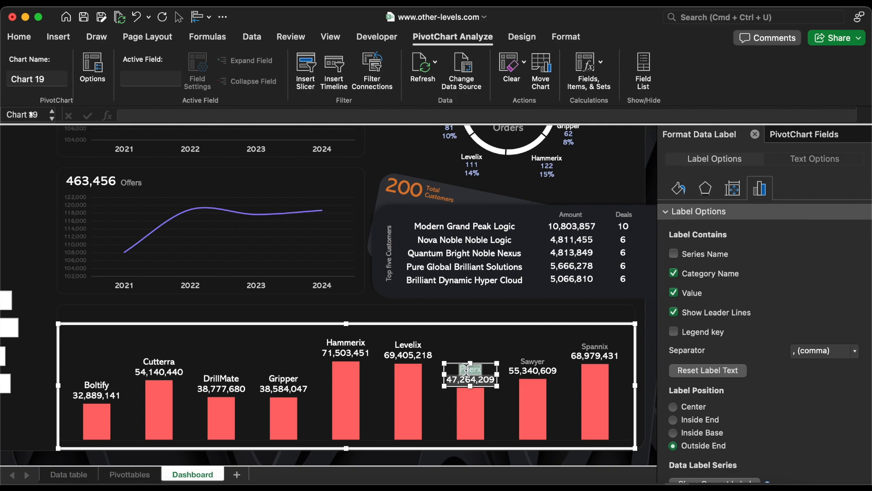
click(19, 37)
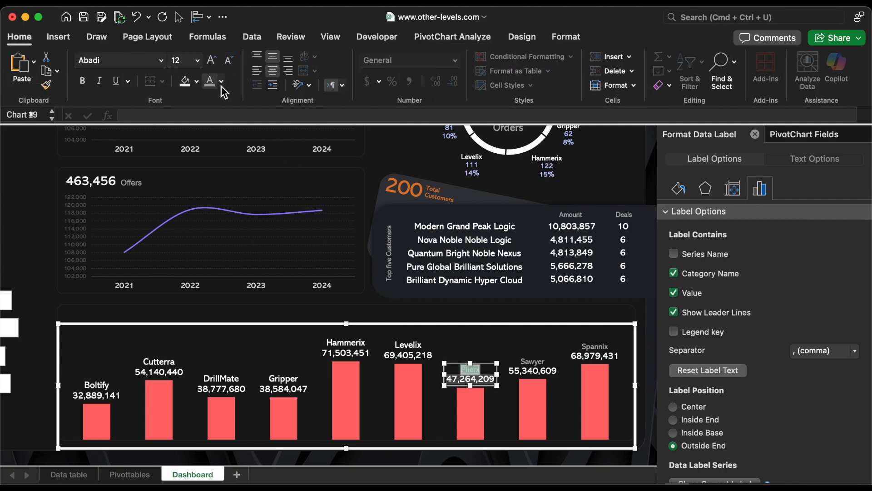
click(408, 350)
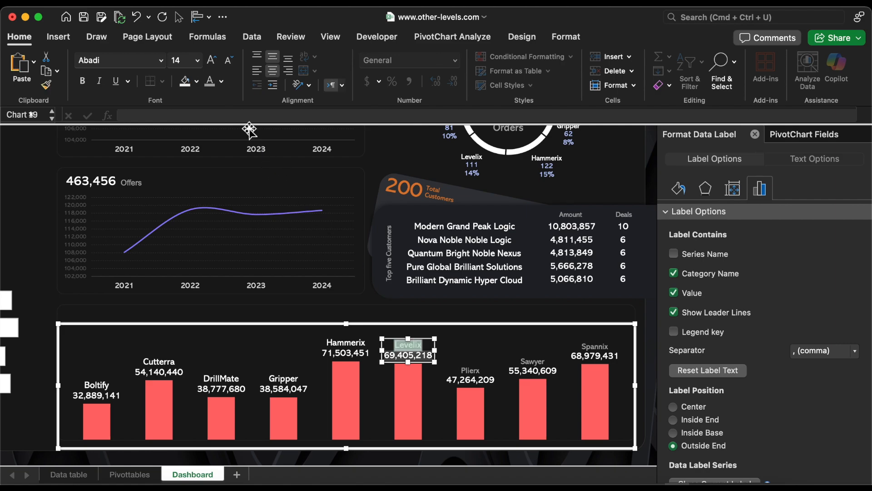
Step: Shrink and grey the Levelix, Hammerix, Gripper and Boltify names in their labels
click(345, 345)
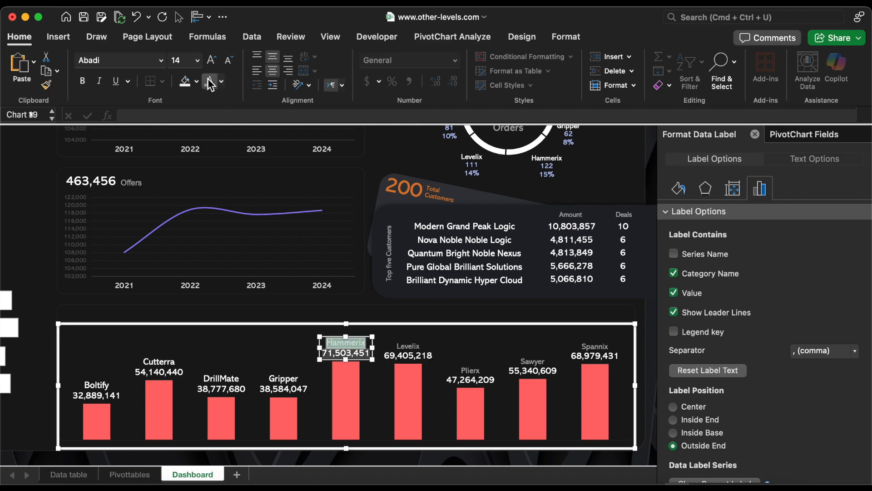
click(181, 60)
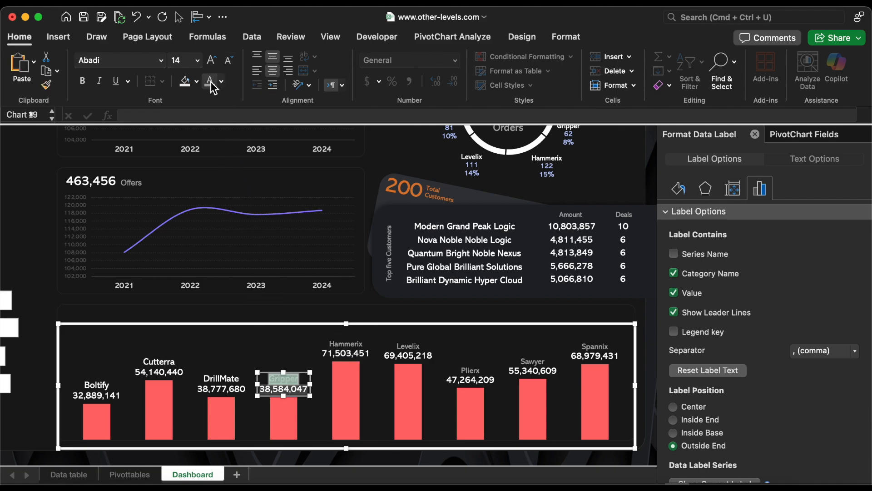
click(220, 382)
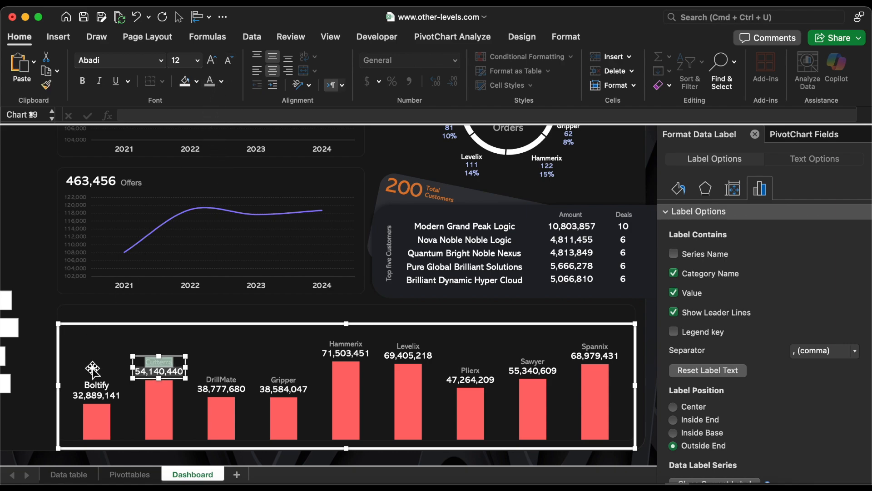
click(96, 385)
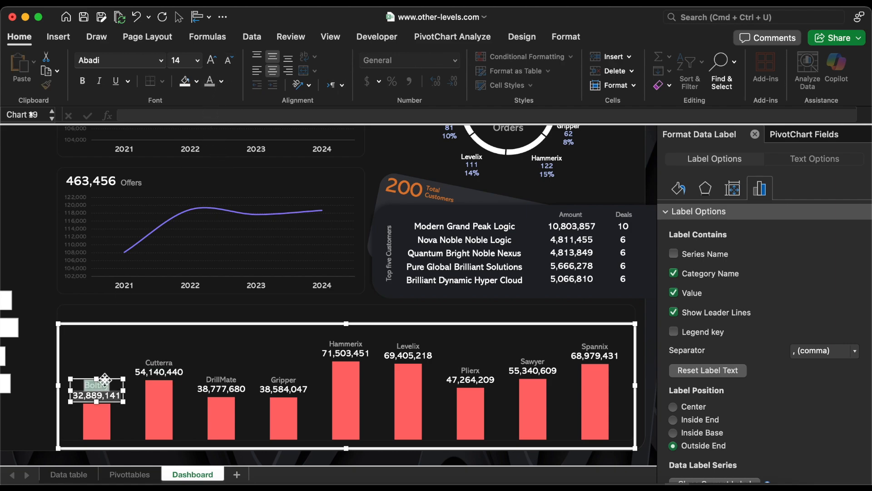